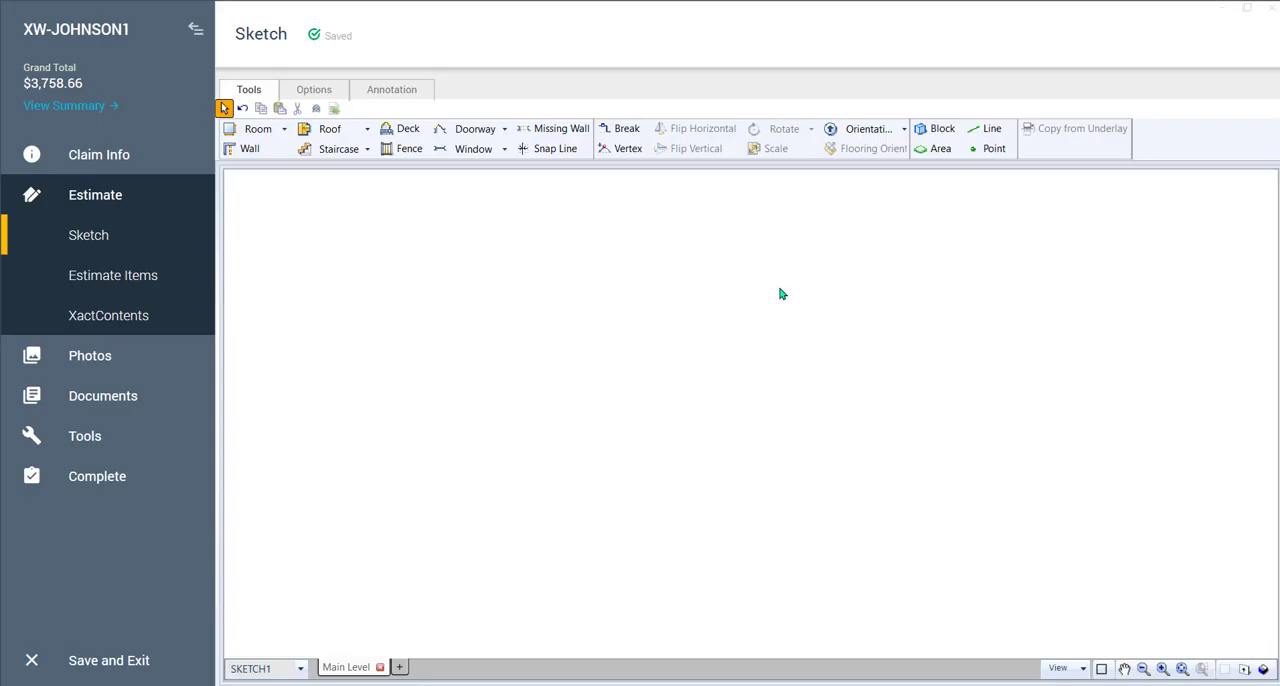
mouse_move(730, 311)
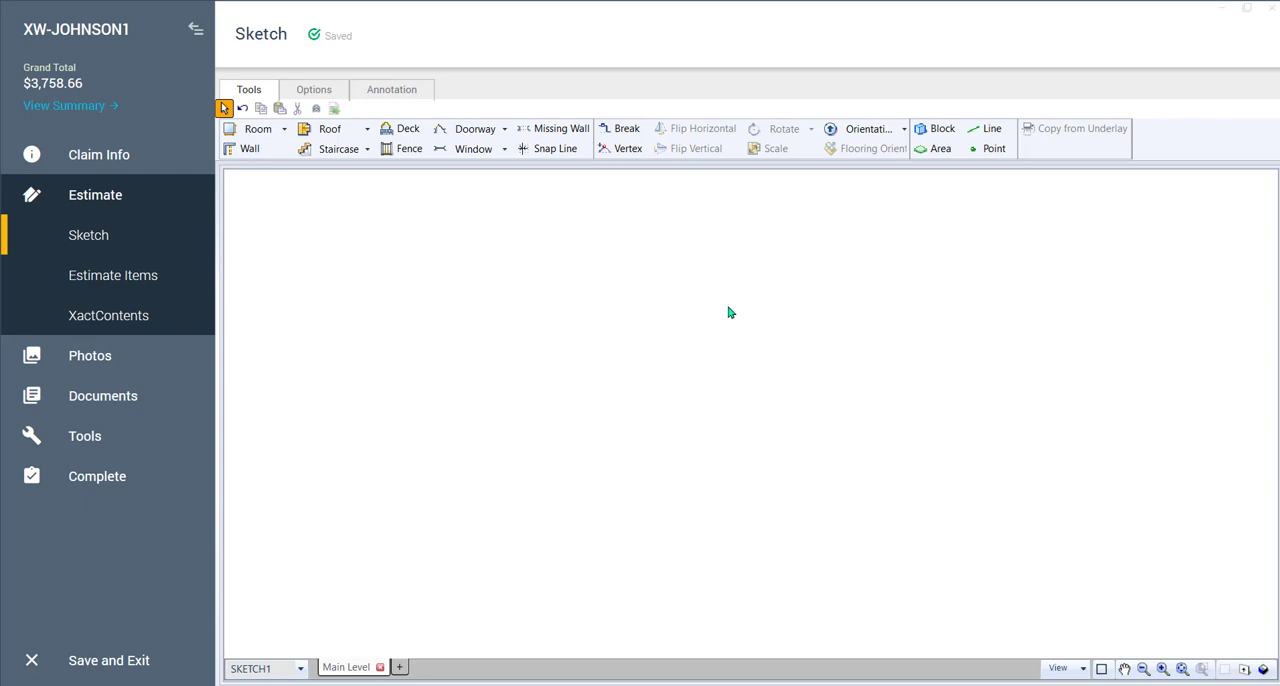
mouse_move(587, 296)
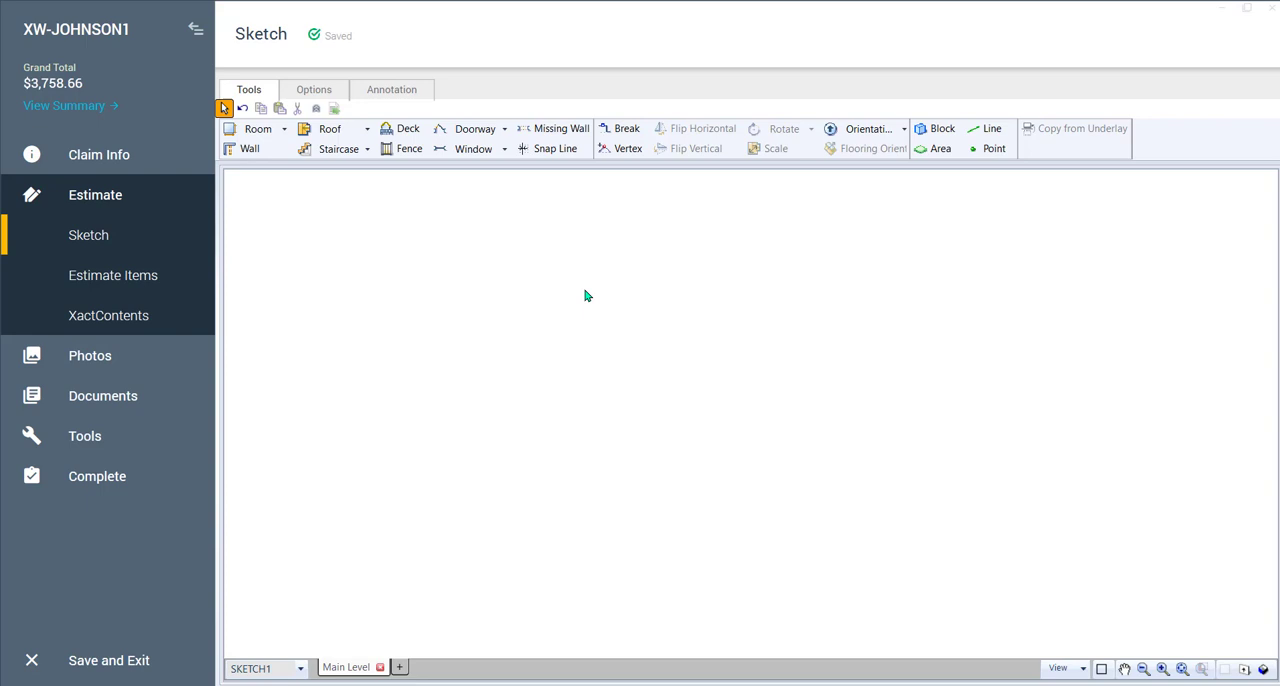
mouse_move(544, 308)
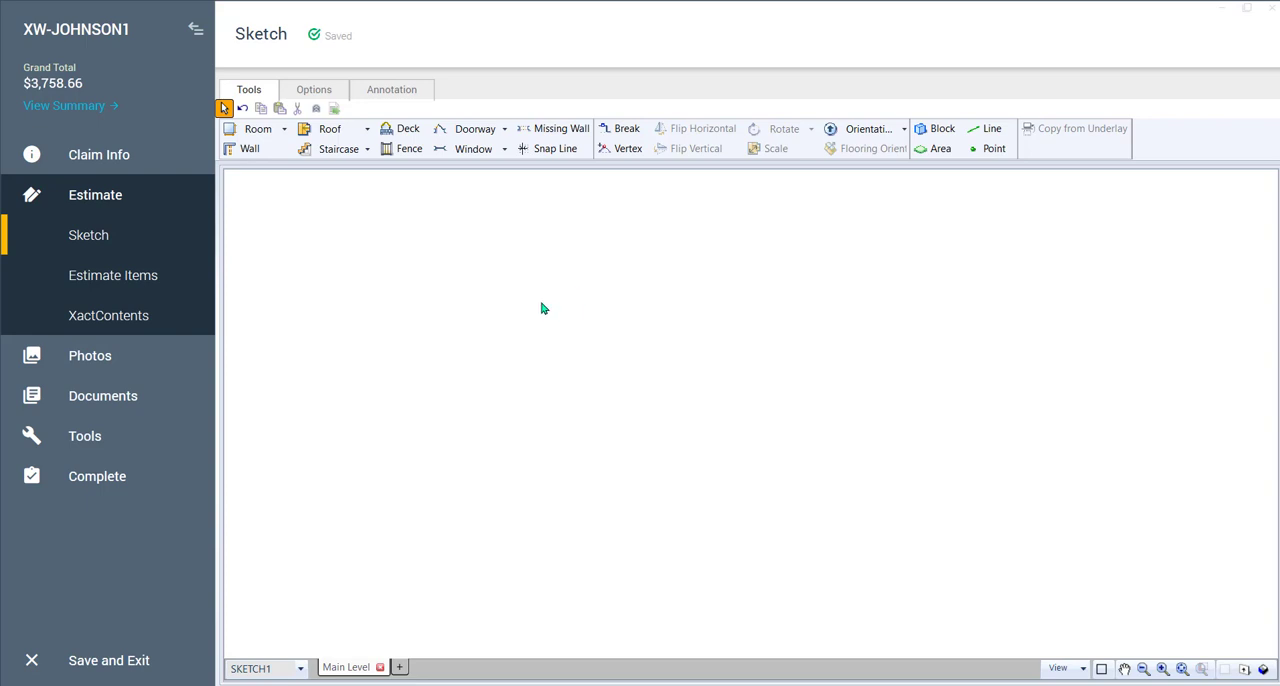
mouse_move(546, 301)
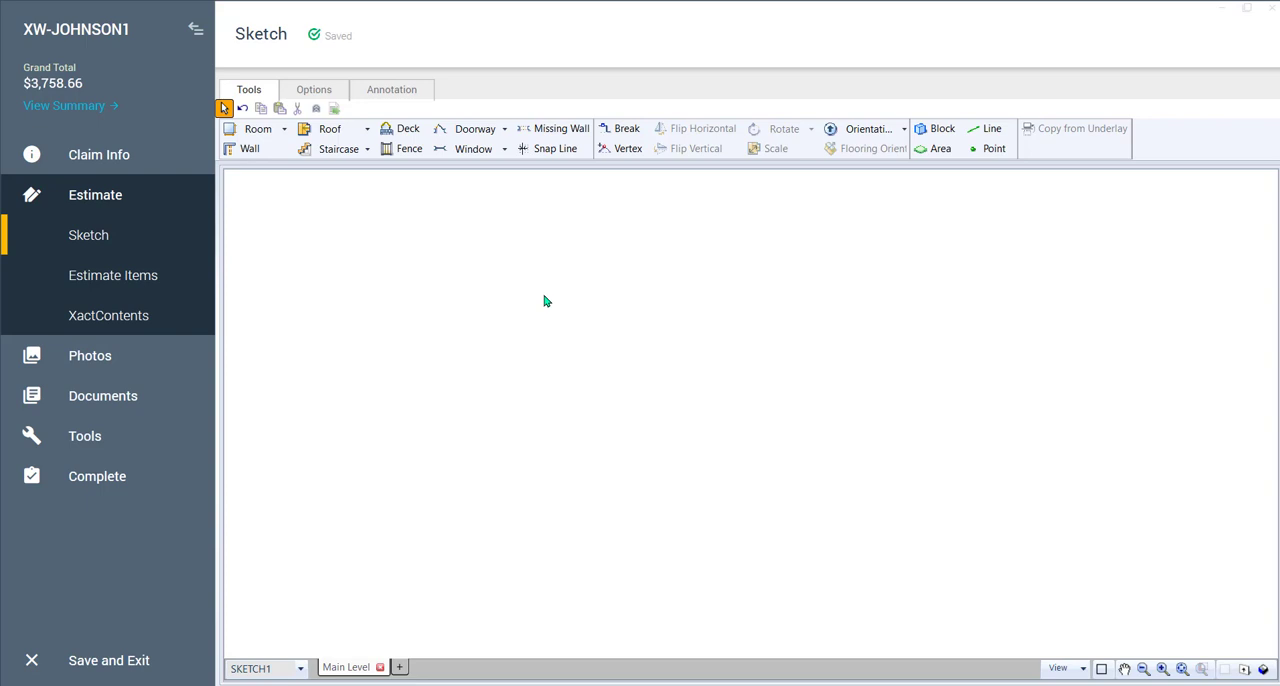
mouse_move(534, 319)
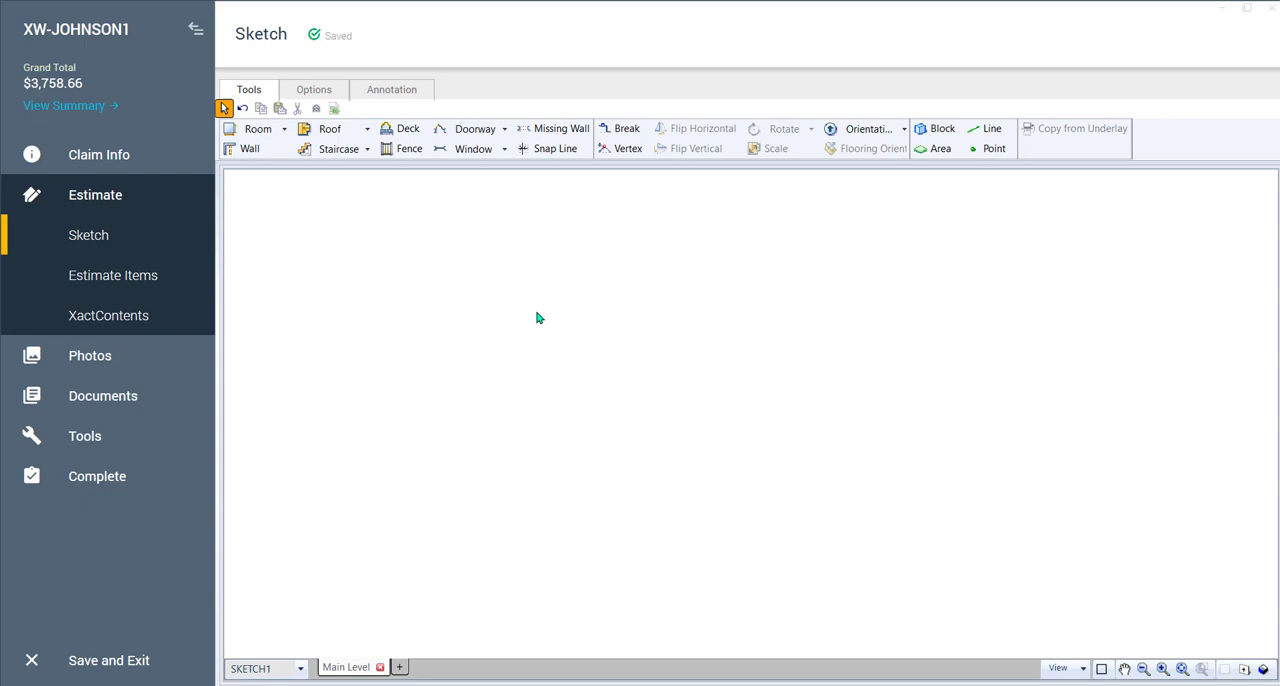
mouse_move(546, 318)
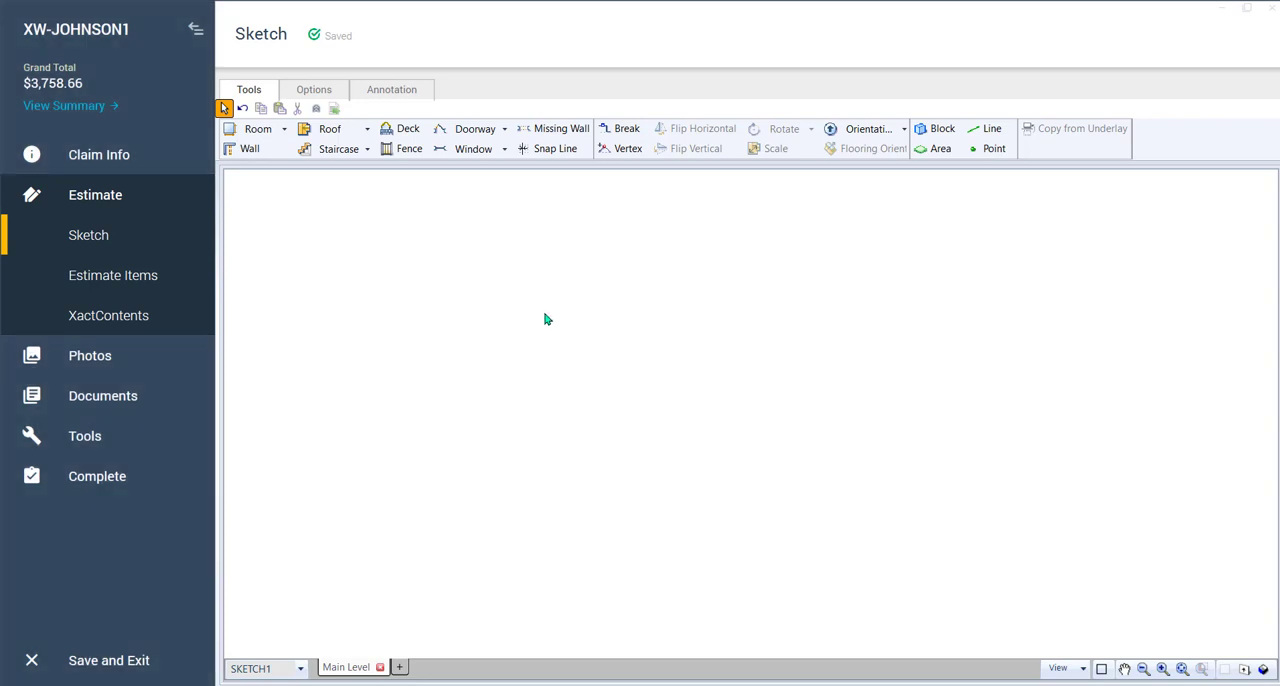
Draw Room1 and add a 6' opening on its top wall, 2'4" from the left corner
click(257, 128)
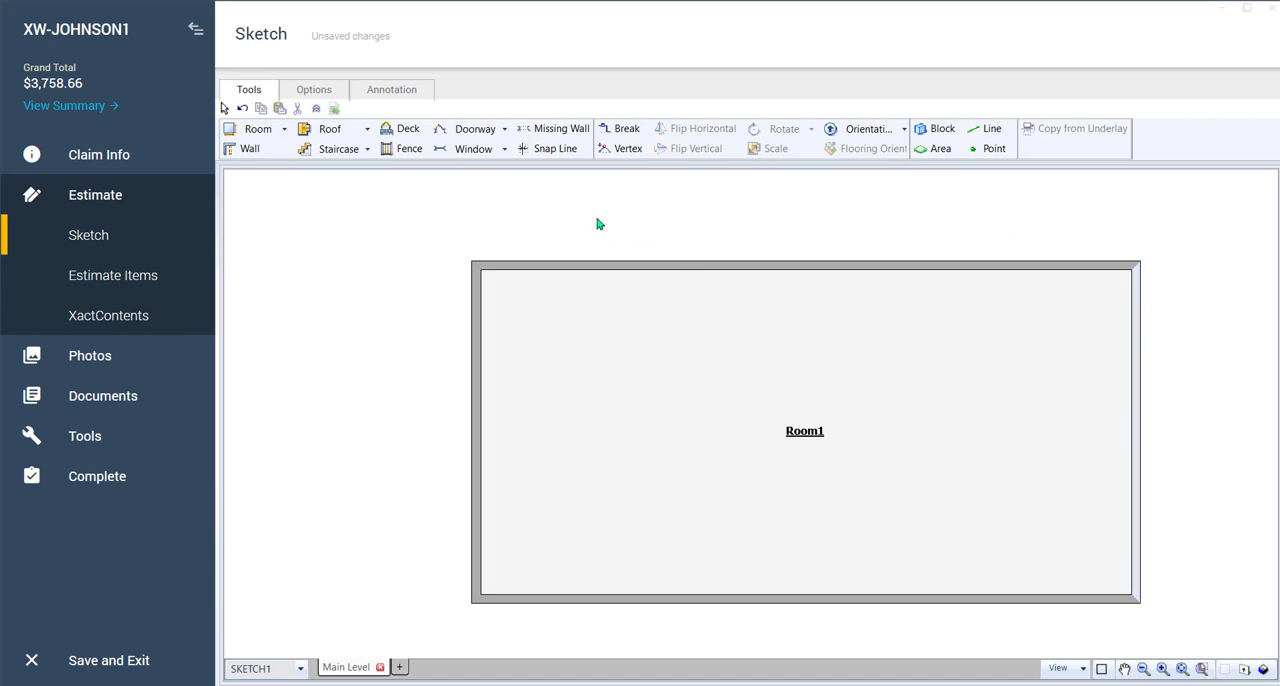
click(554, 128)
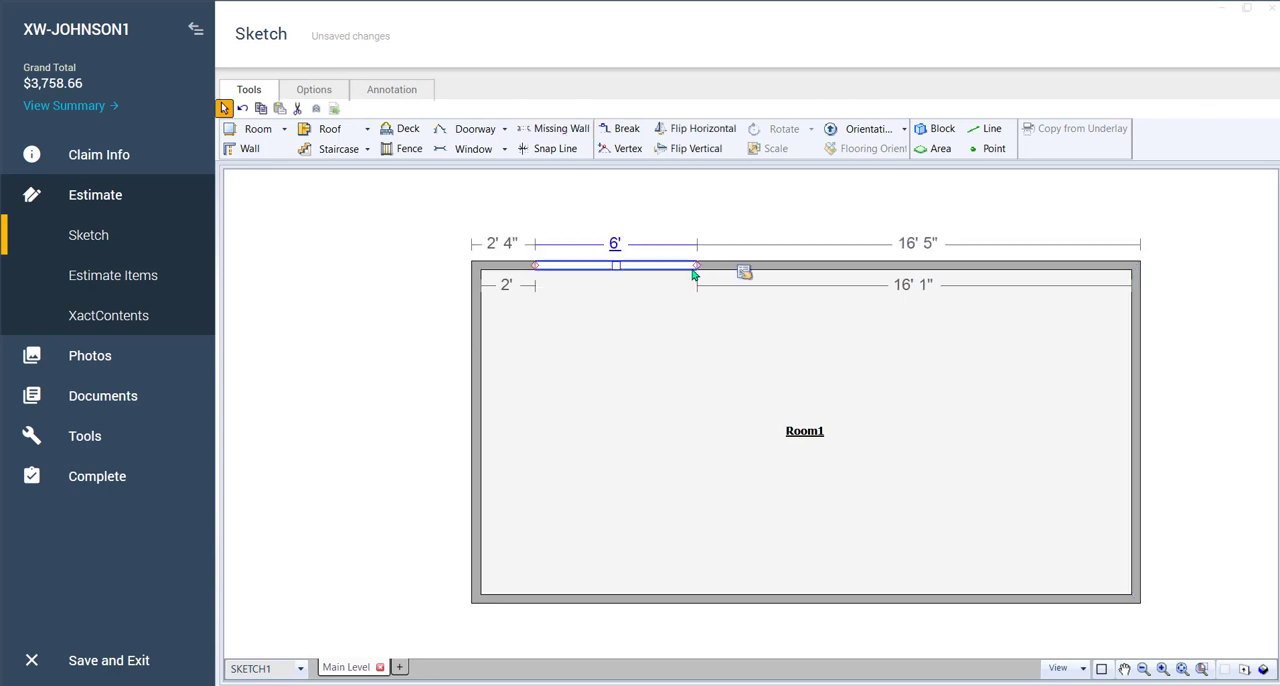
mouse_move(744, 273)
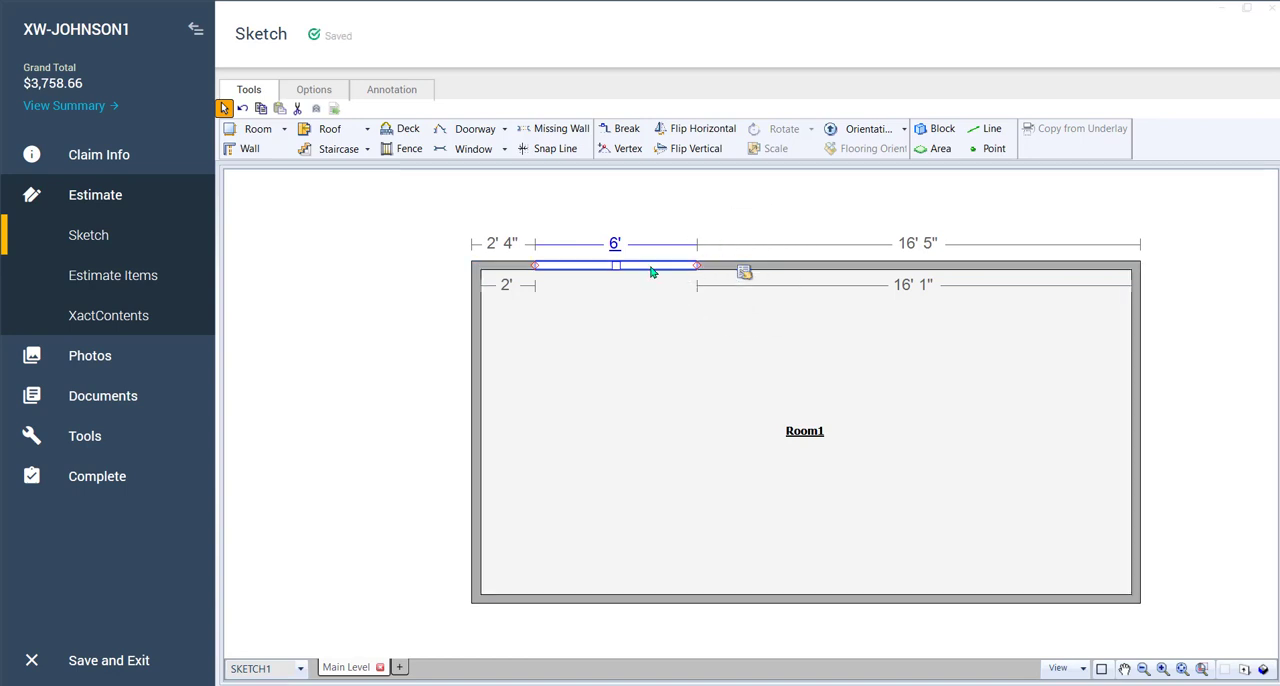
Change the 6-foot top-wall opening's shape to Round Arch
double_click(616, 266)
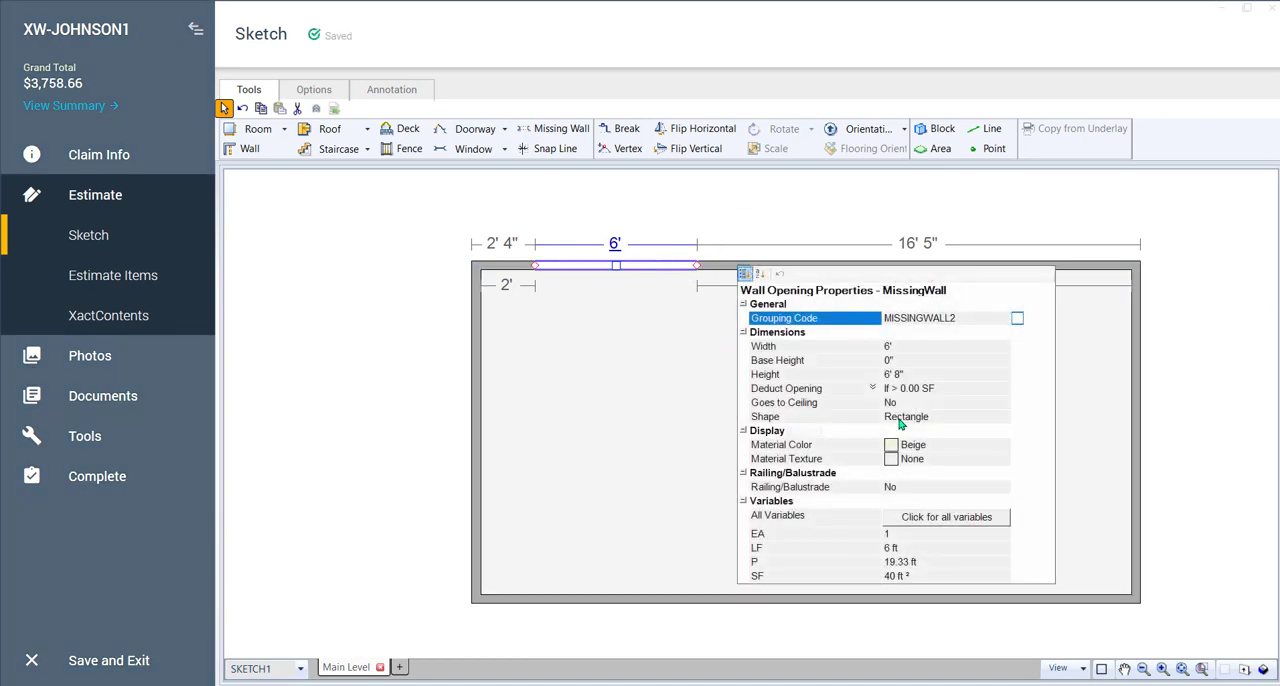
click(1004, 416)
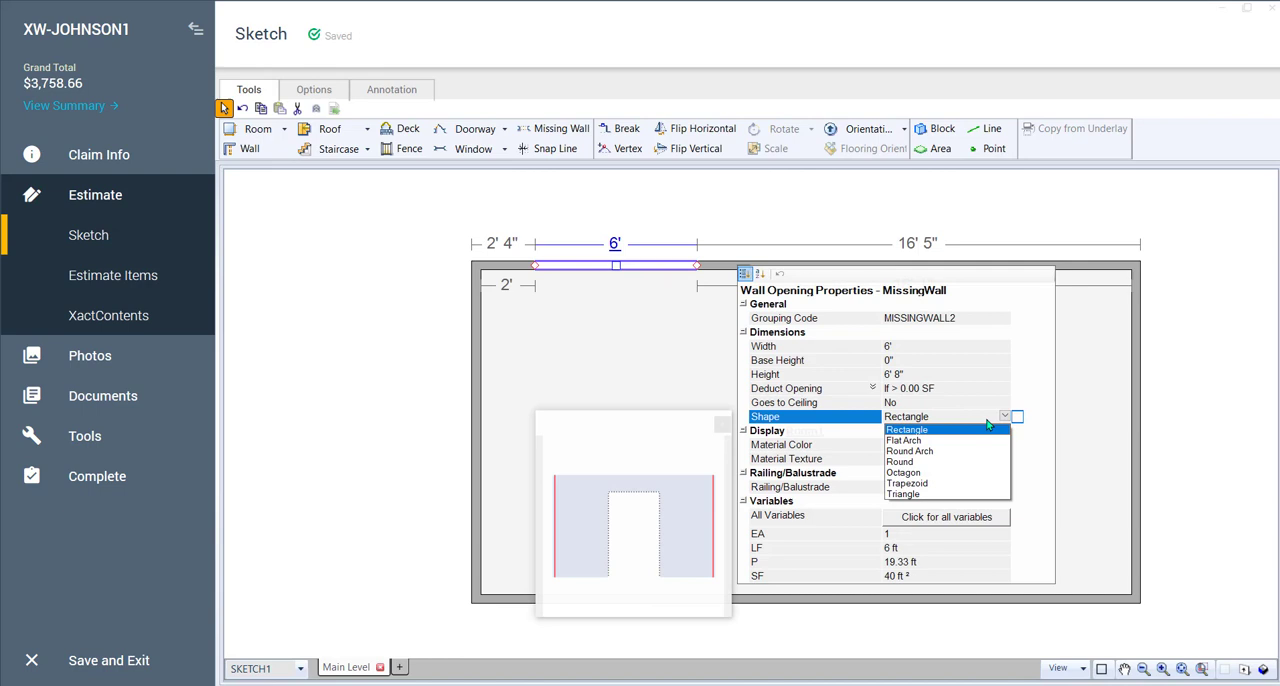
mouse_move(921, 457)
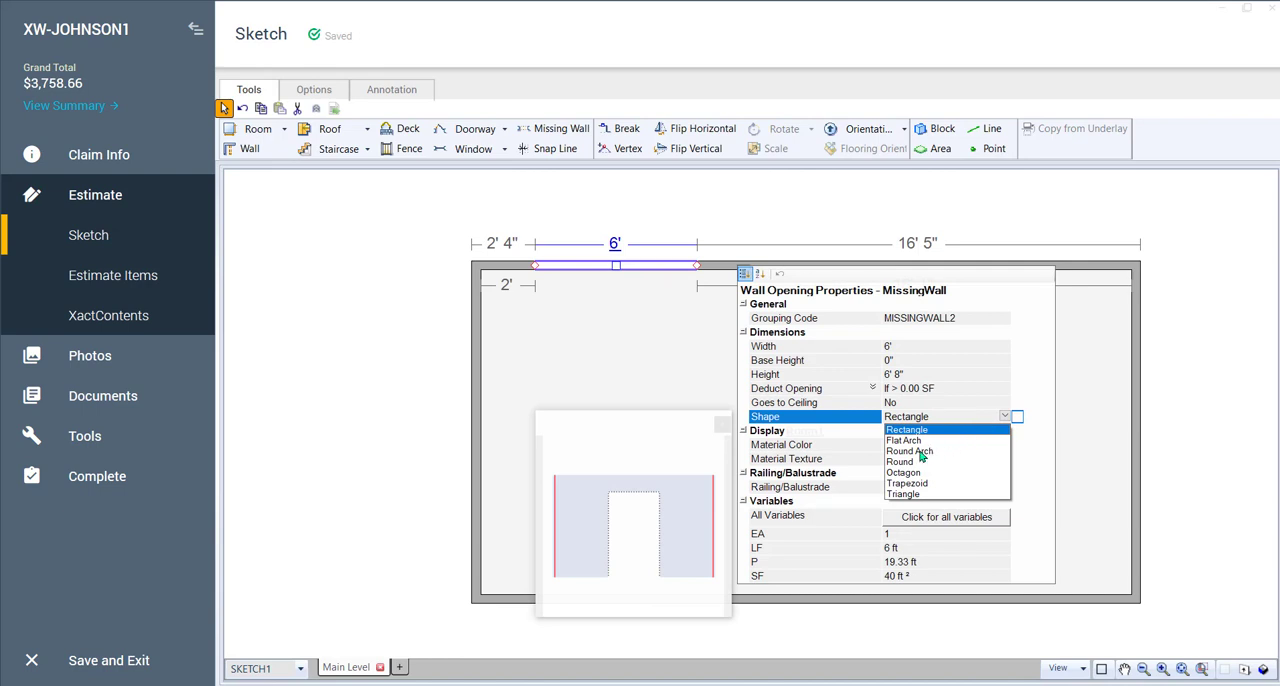
click(908, 451)
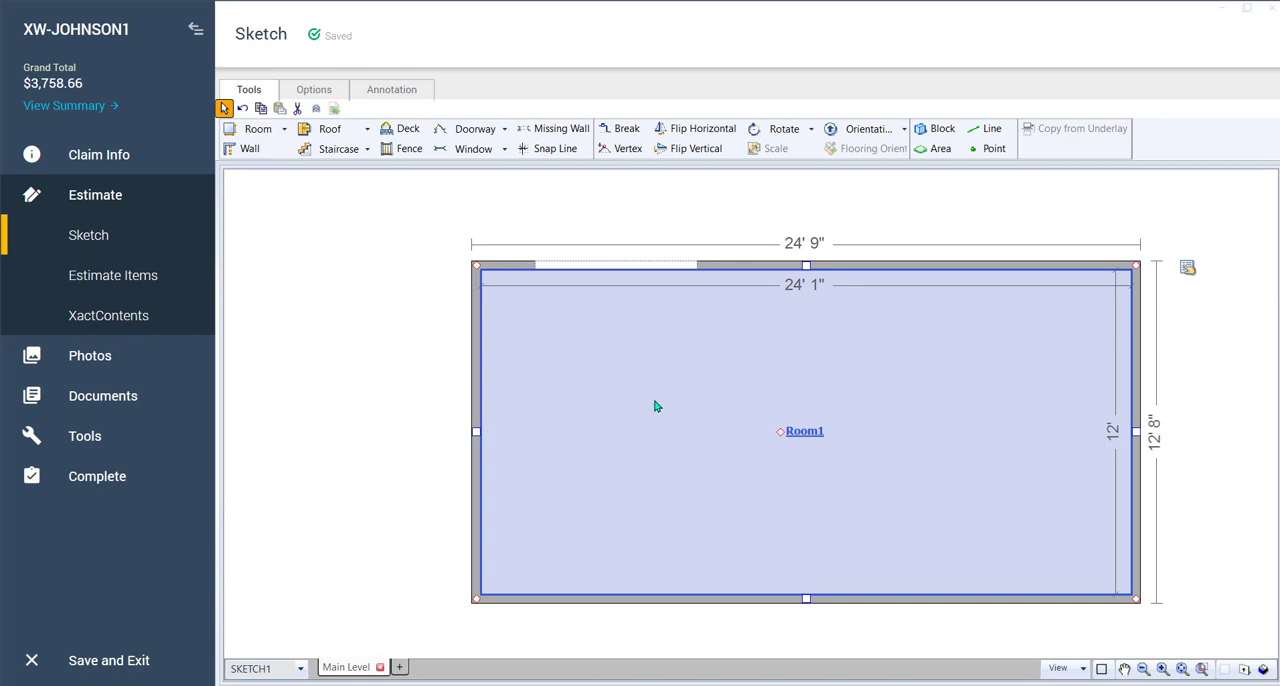
mouse_move(659, 430)
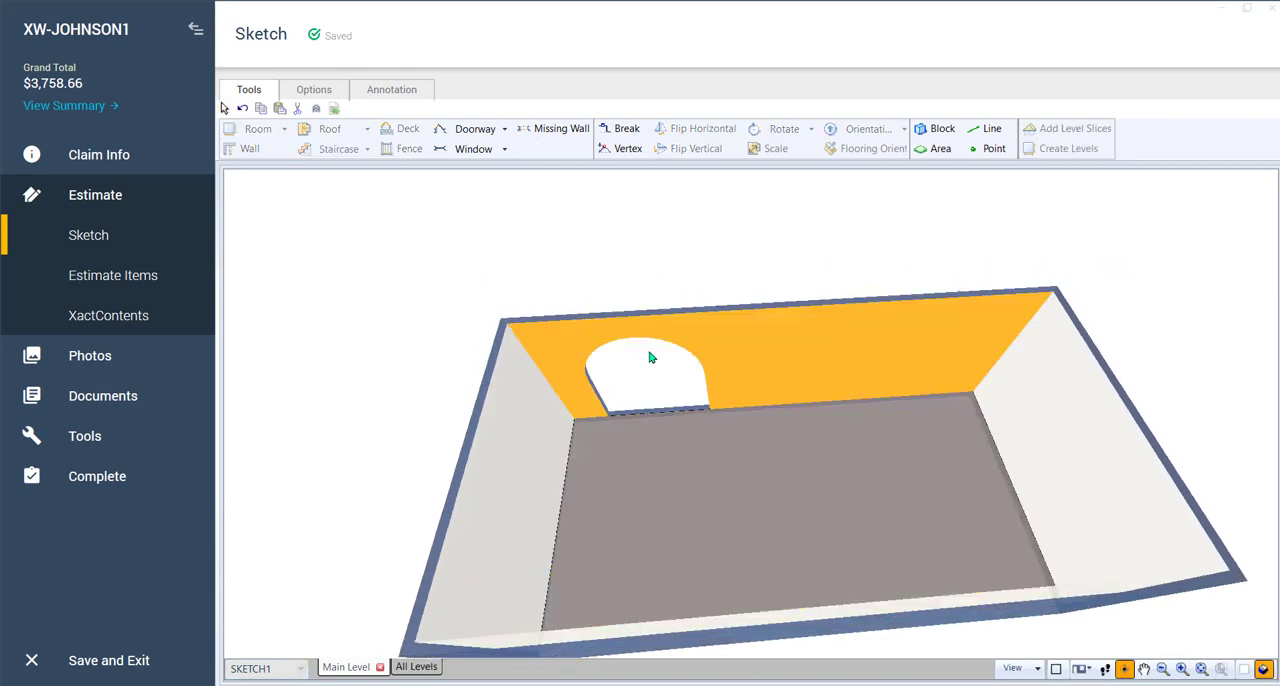
mouse_move(708, 349)
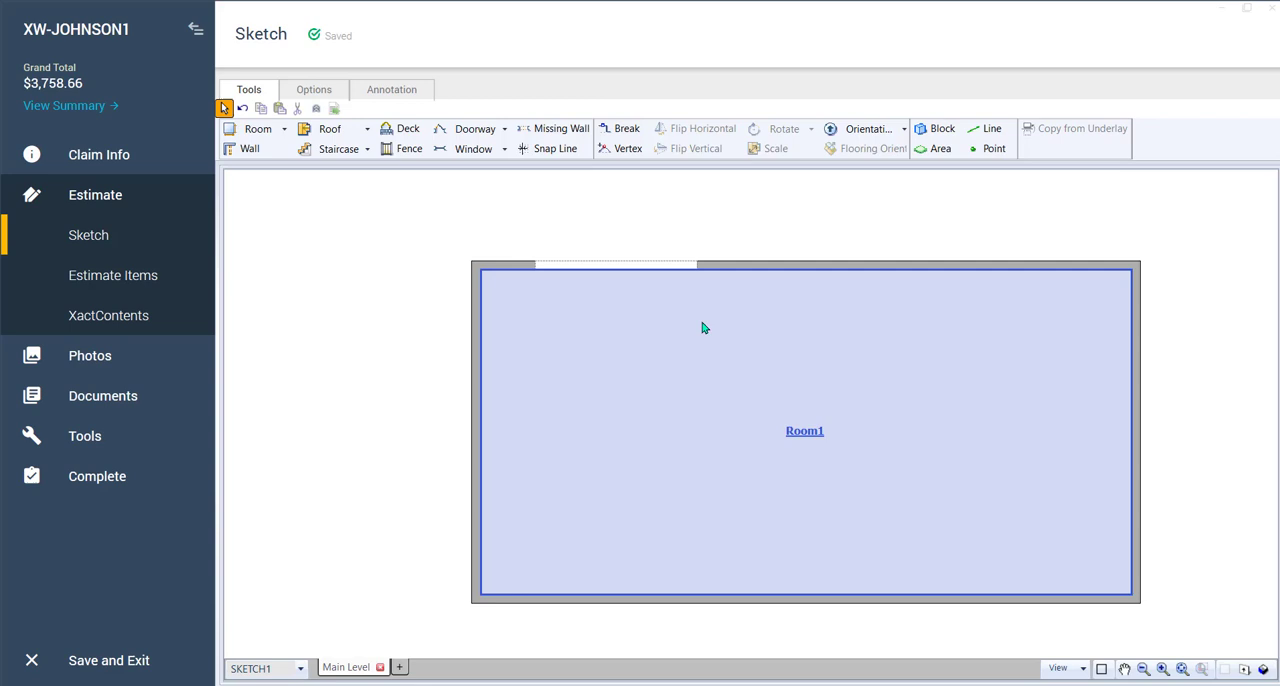
mouse_move(700, 318)
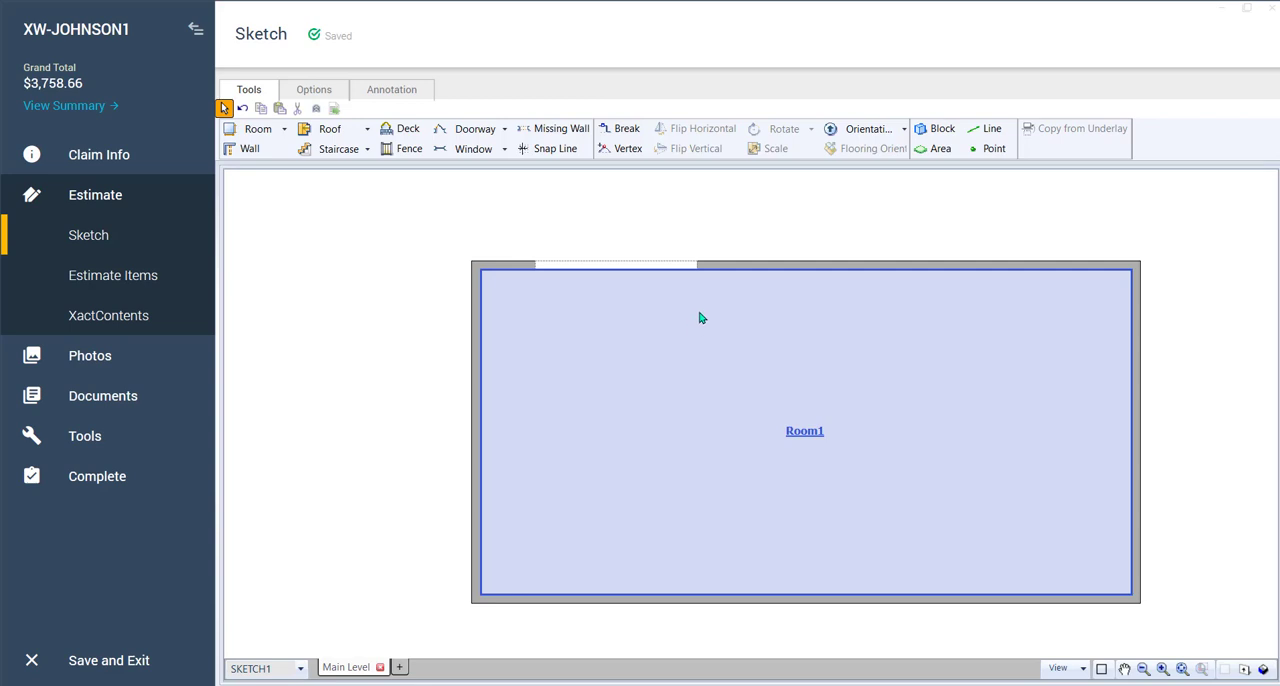
mouse_move(684, 315)
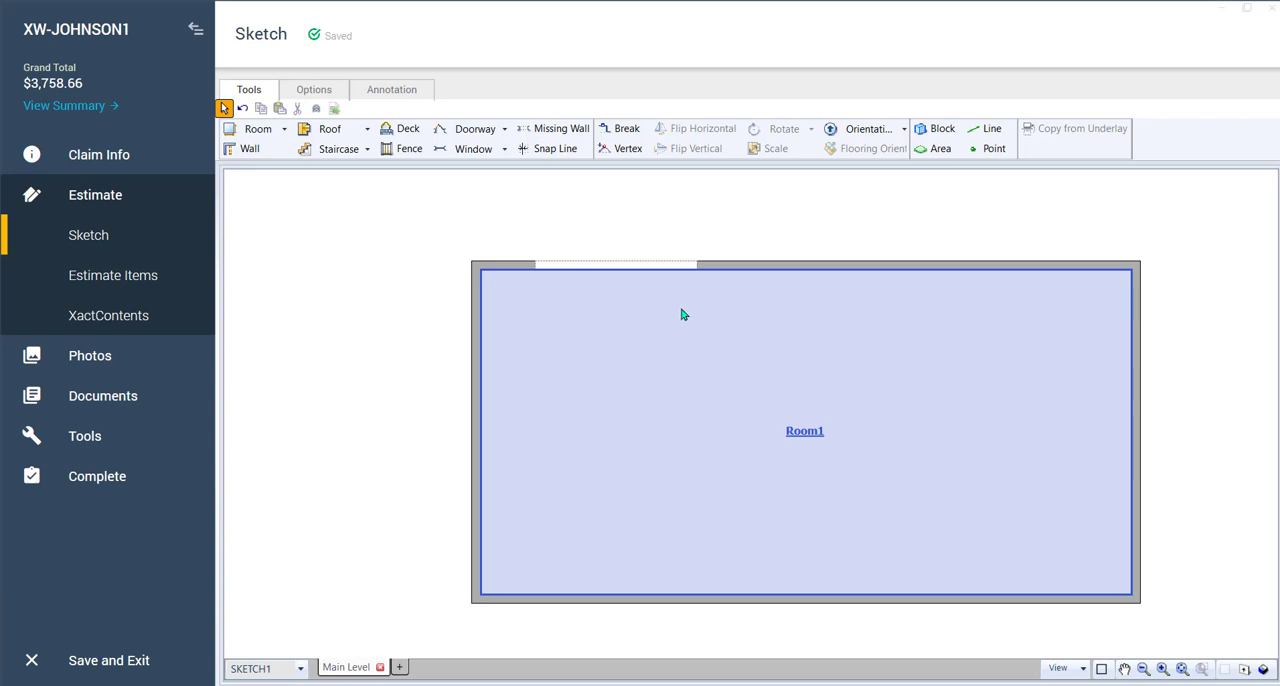
mouse_move(649, 306)
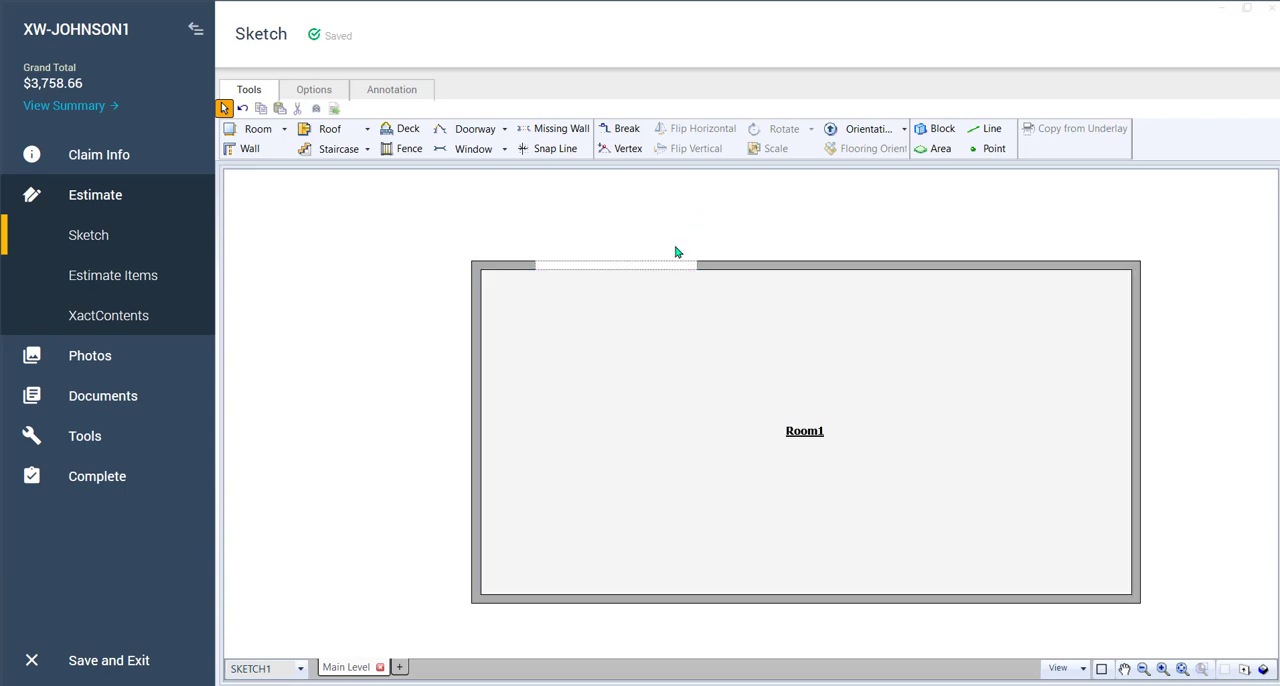
Select Room1 and activate the Window tool to add windows to the top wall
click(615, 266)
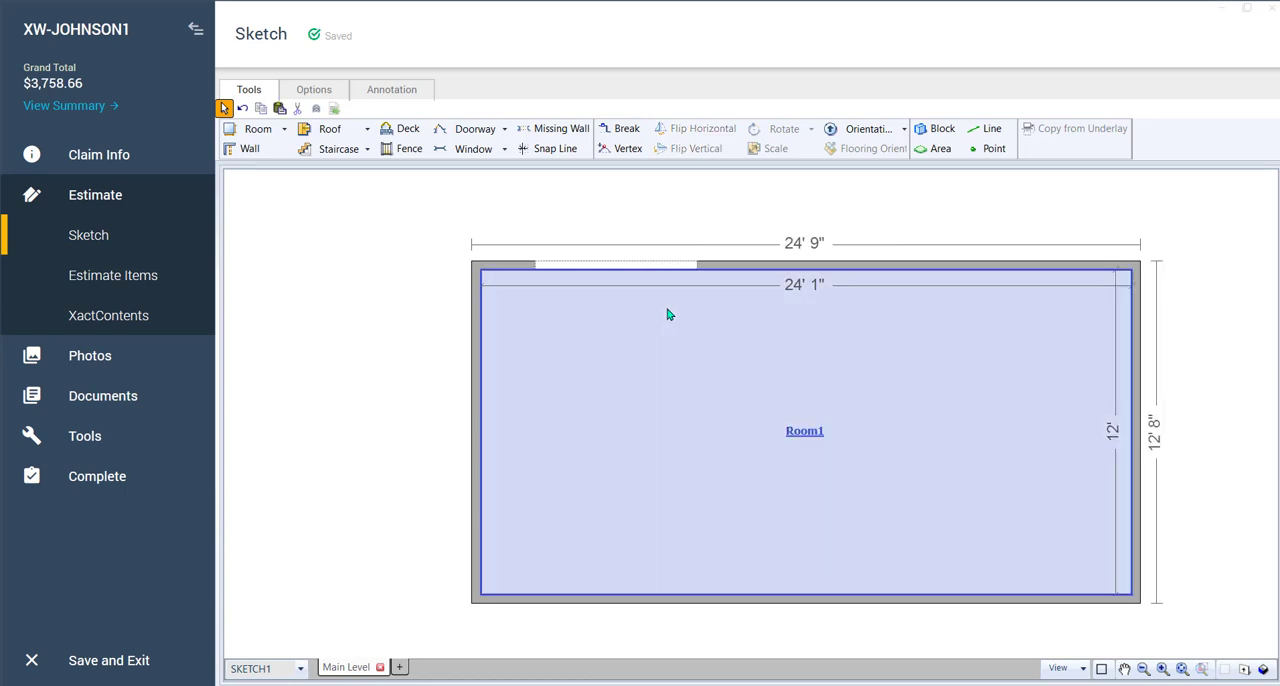
mouse_move(678, 311)
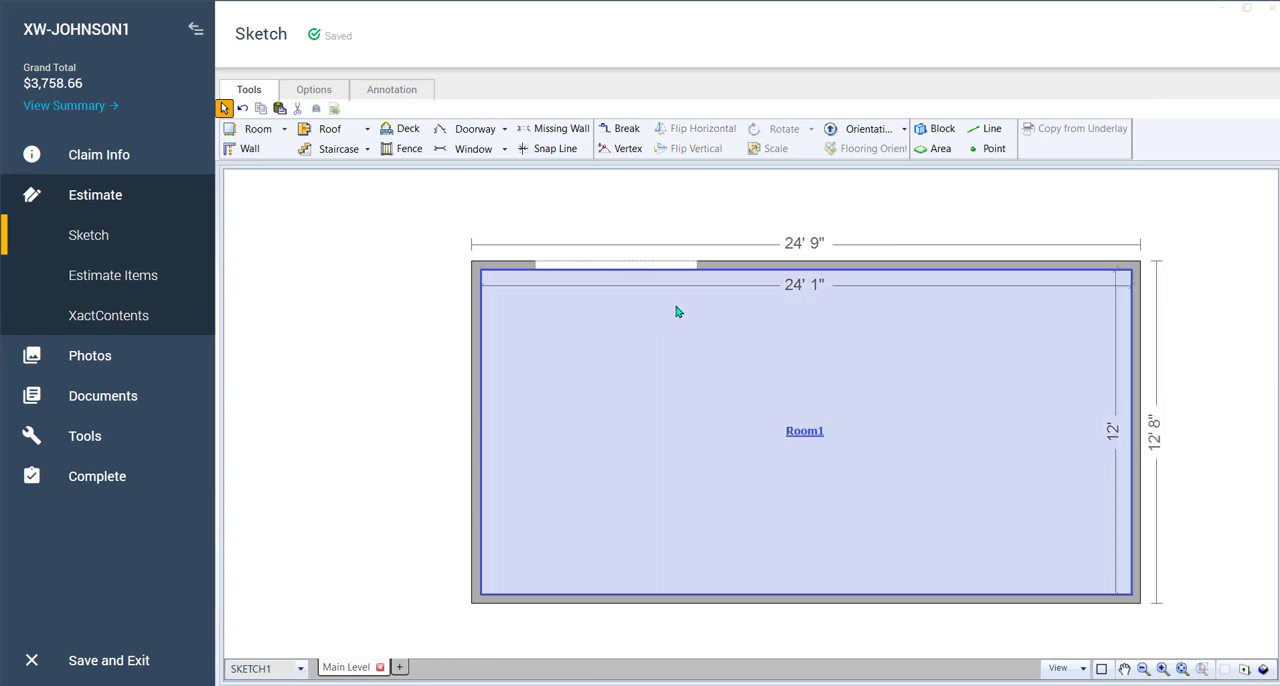
mouse_move(810, 360)
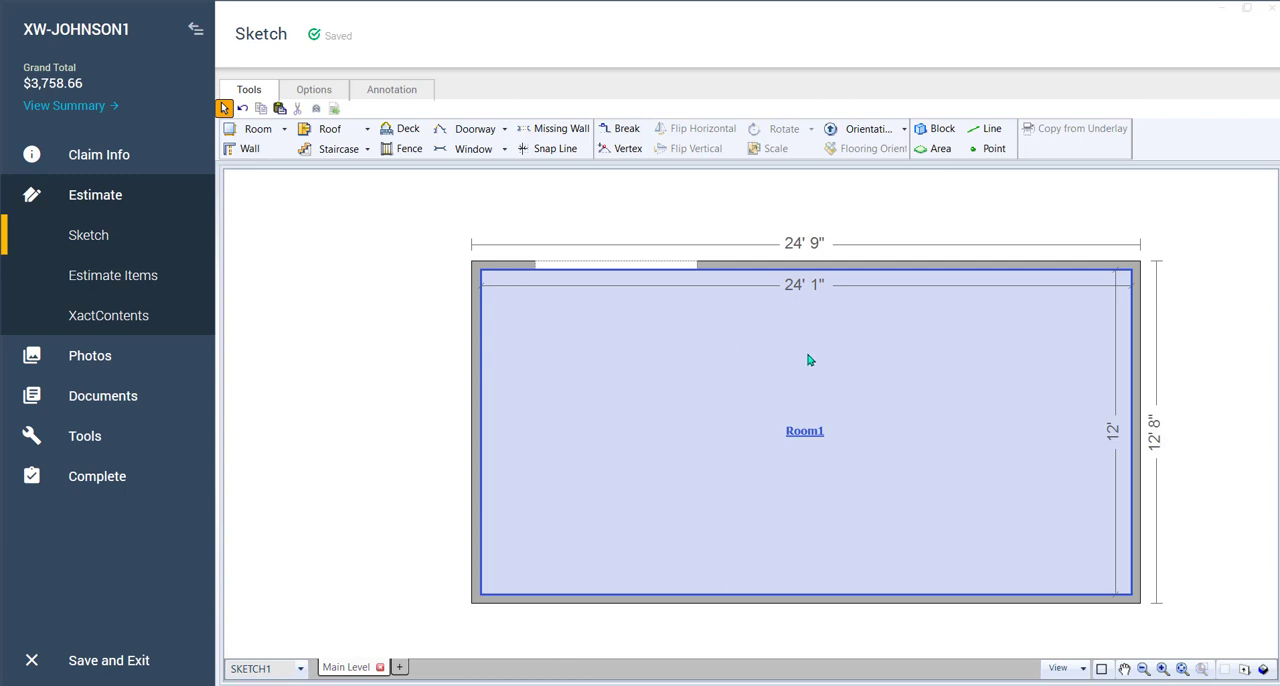
mouse_move(777, 347)
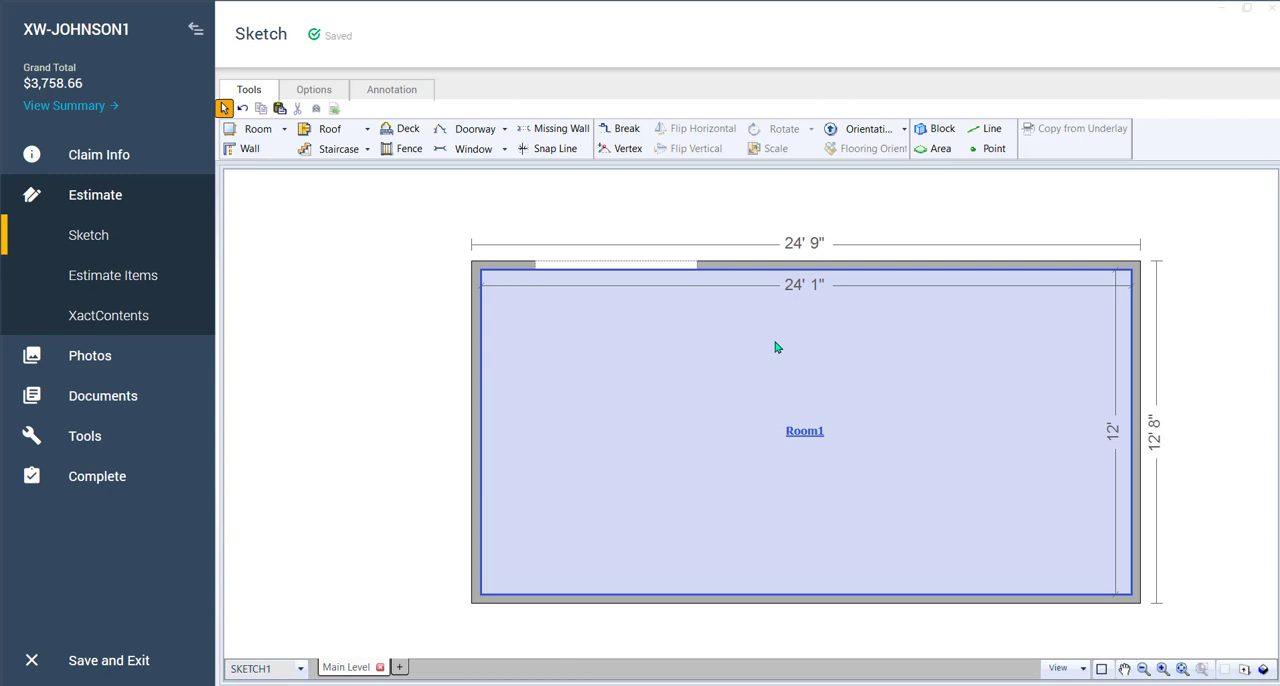
mouse_move(783, 322)
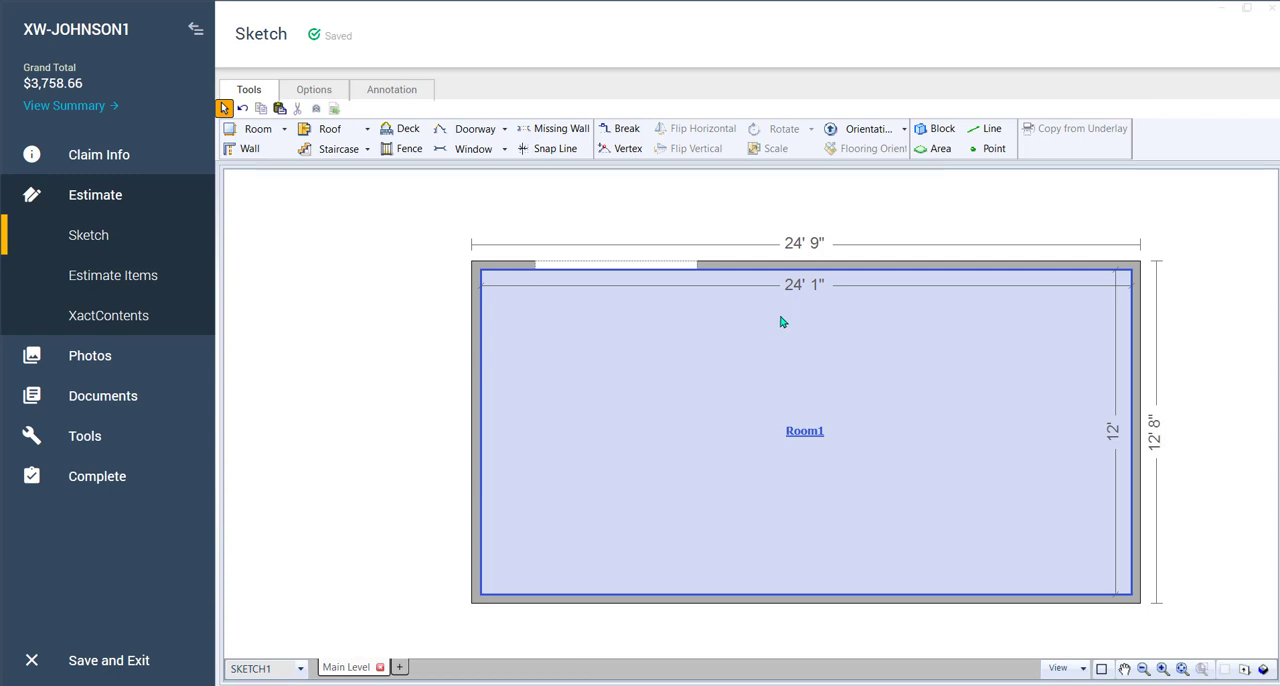
click(745, 228)
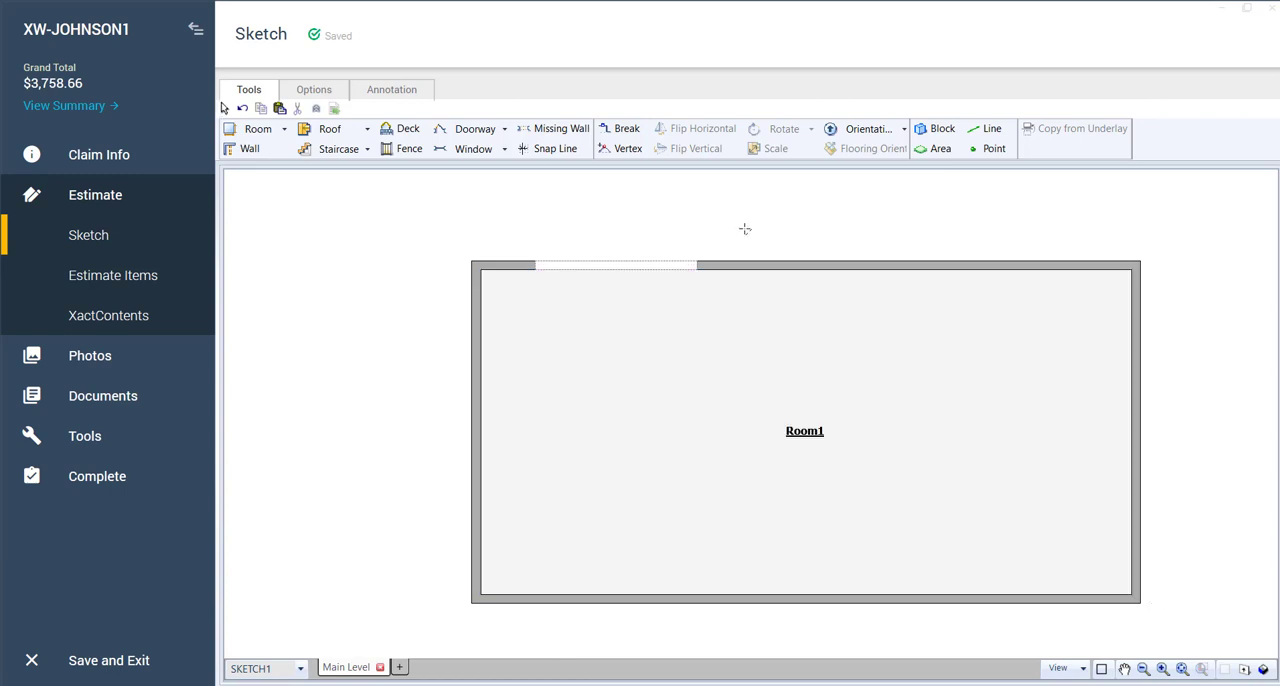
mouse_move(755, 226)
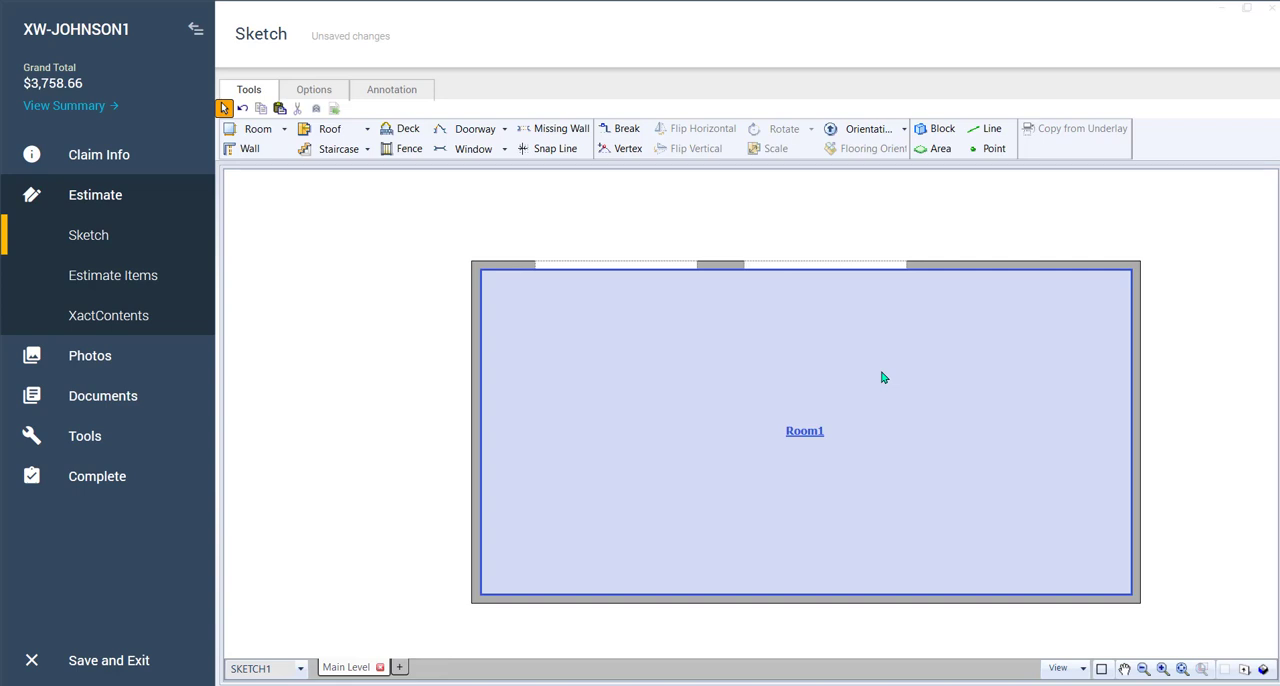
mouse_move(946, 339)
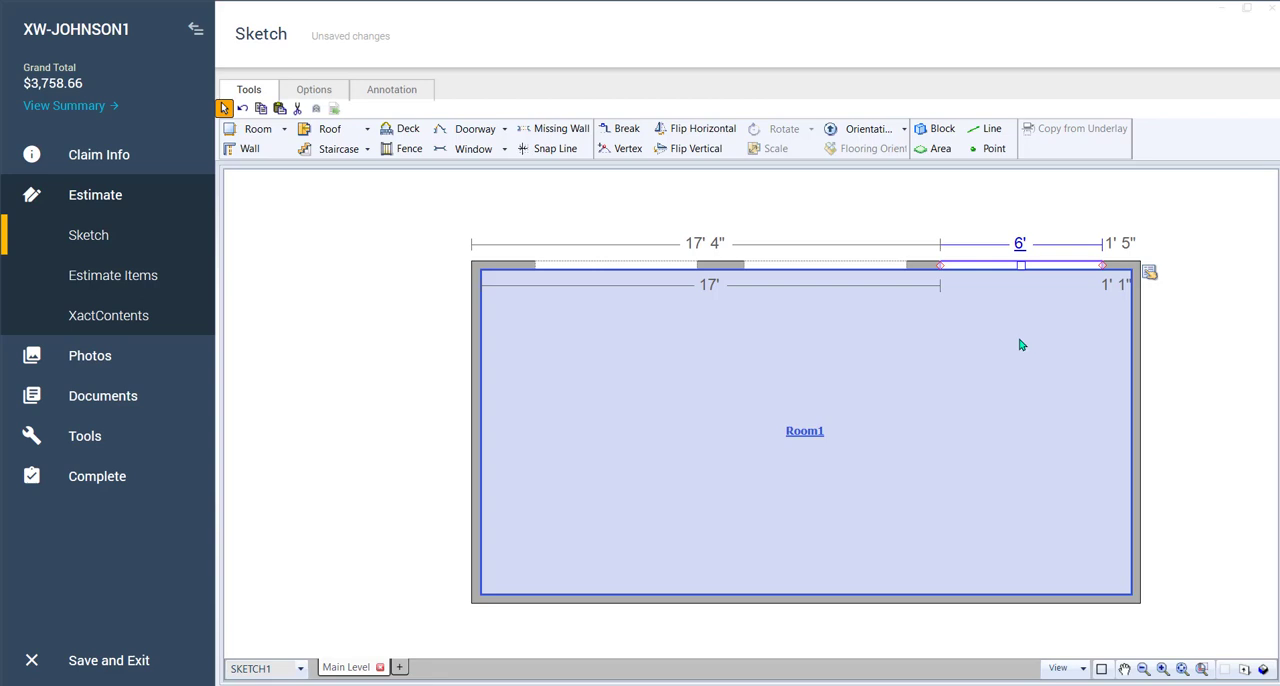
Place another window along Room1's bottom wall
click(1013, 345)
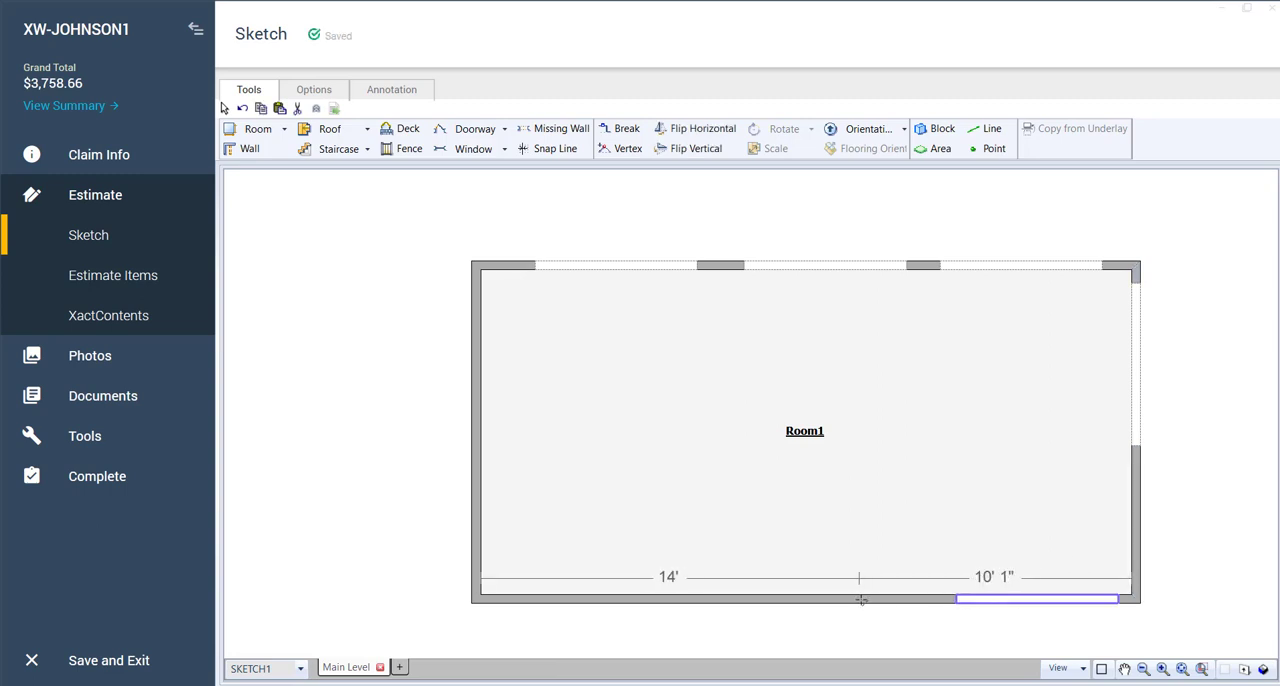
drag(860, 598, 690, 598)
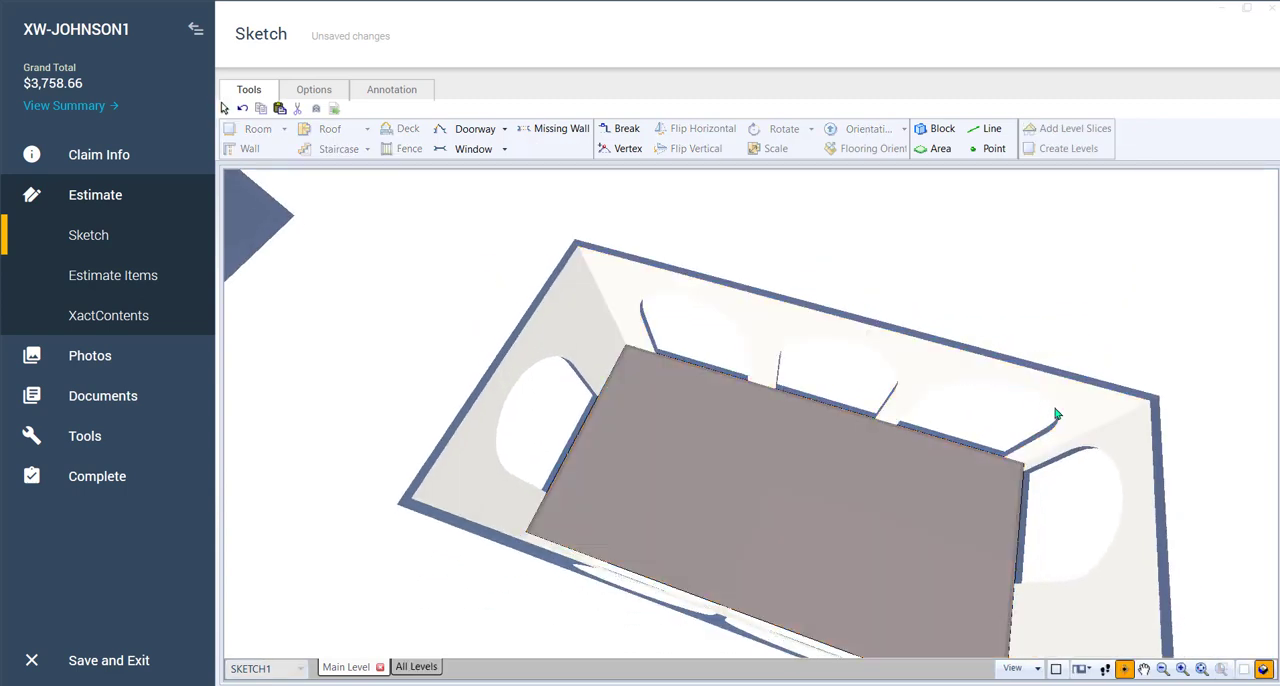
click(800, 478)
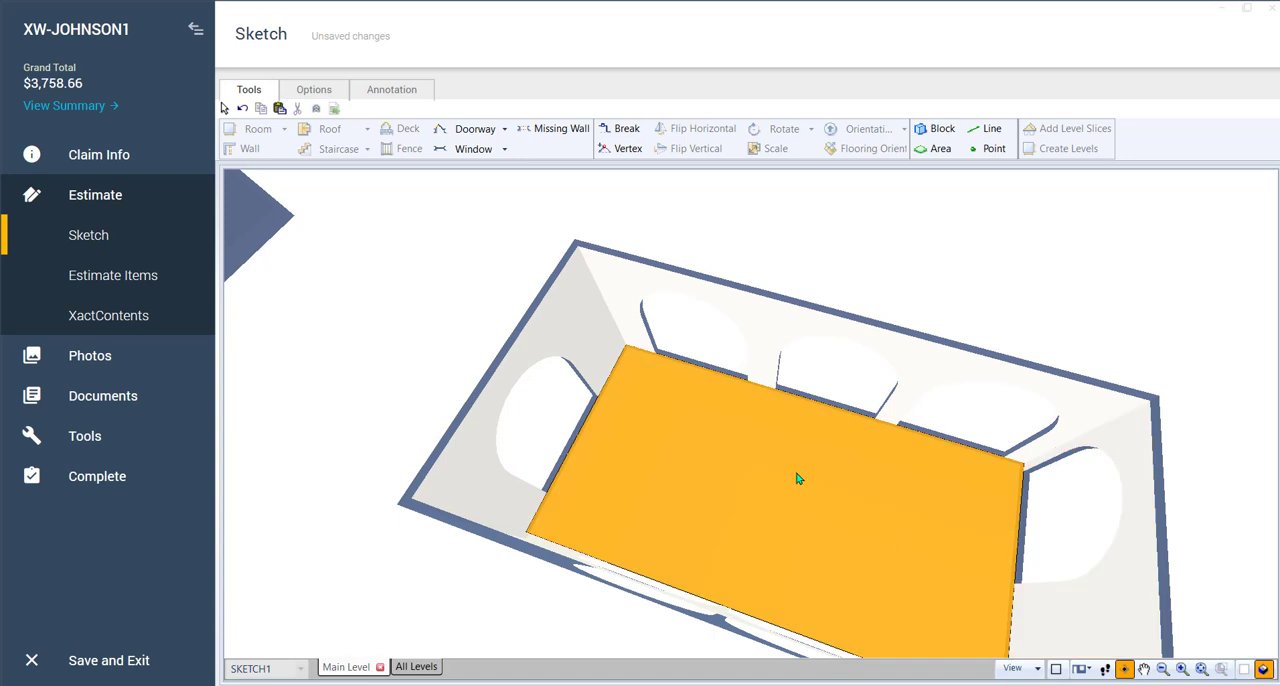
mouse_move(672, 438)
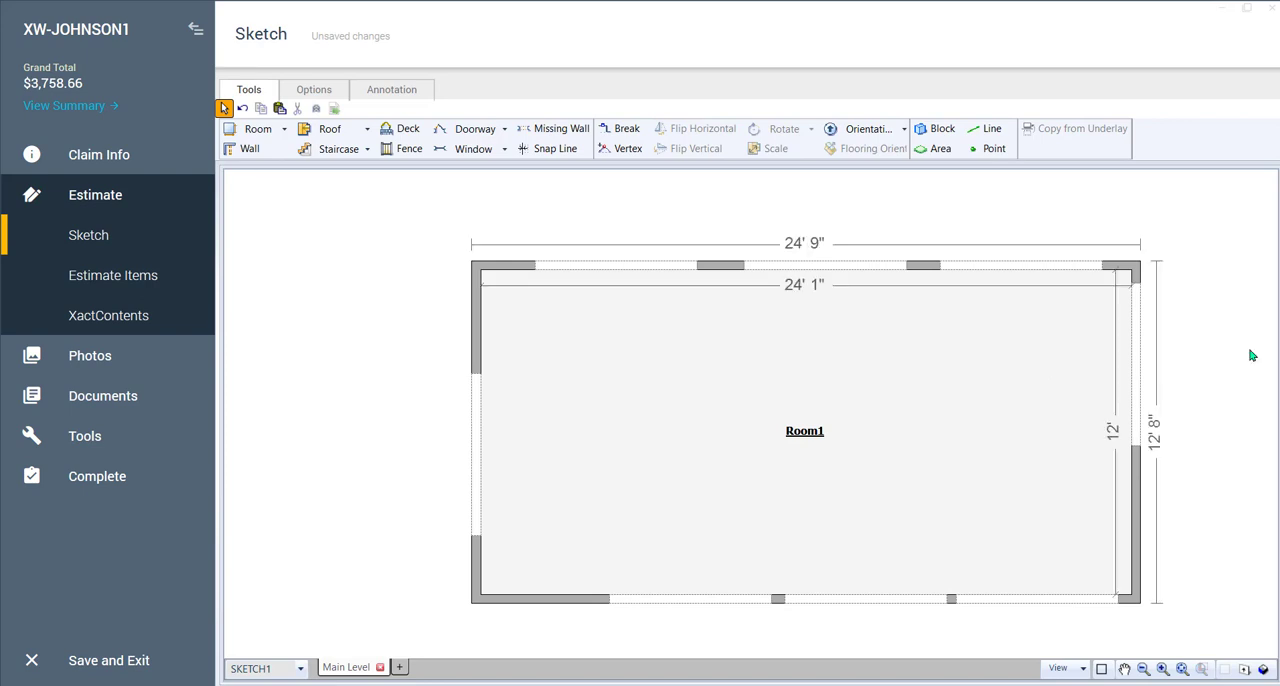
click(639, 378)
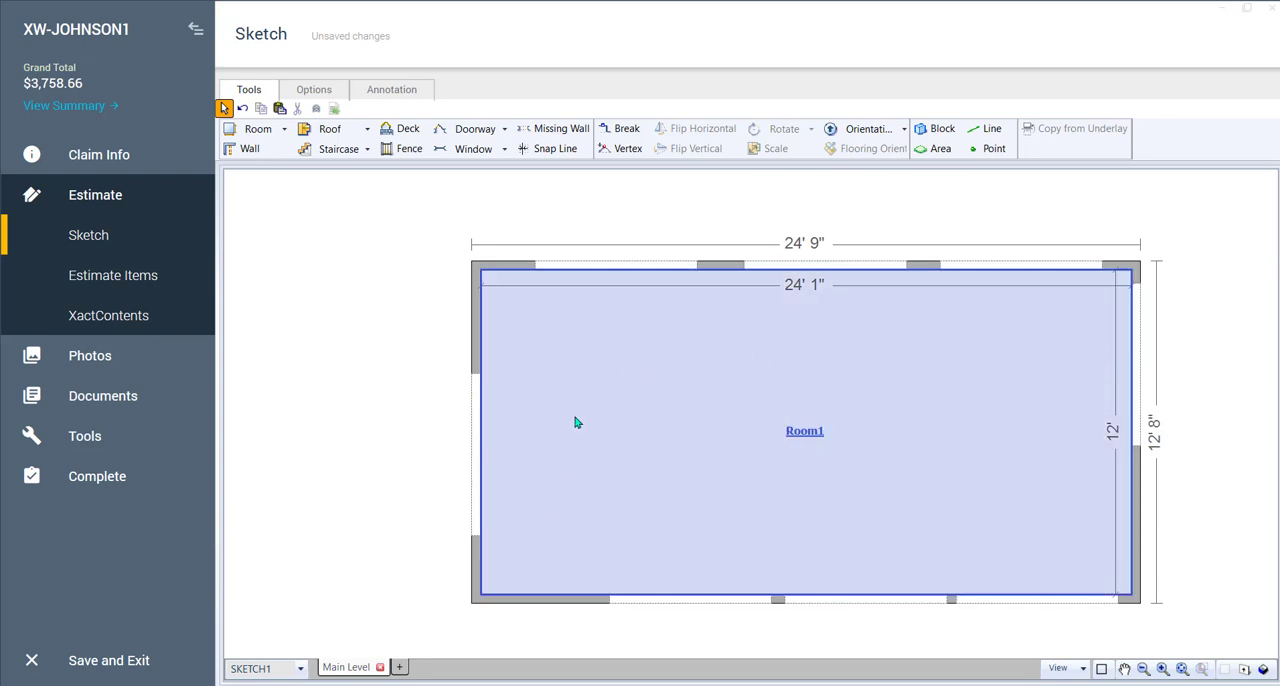
mouse_move(538, 533)
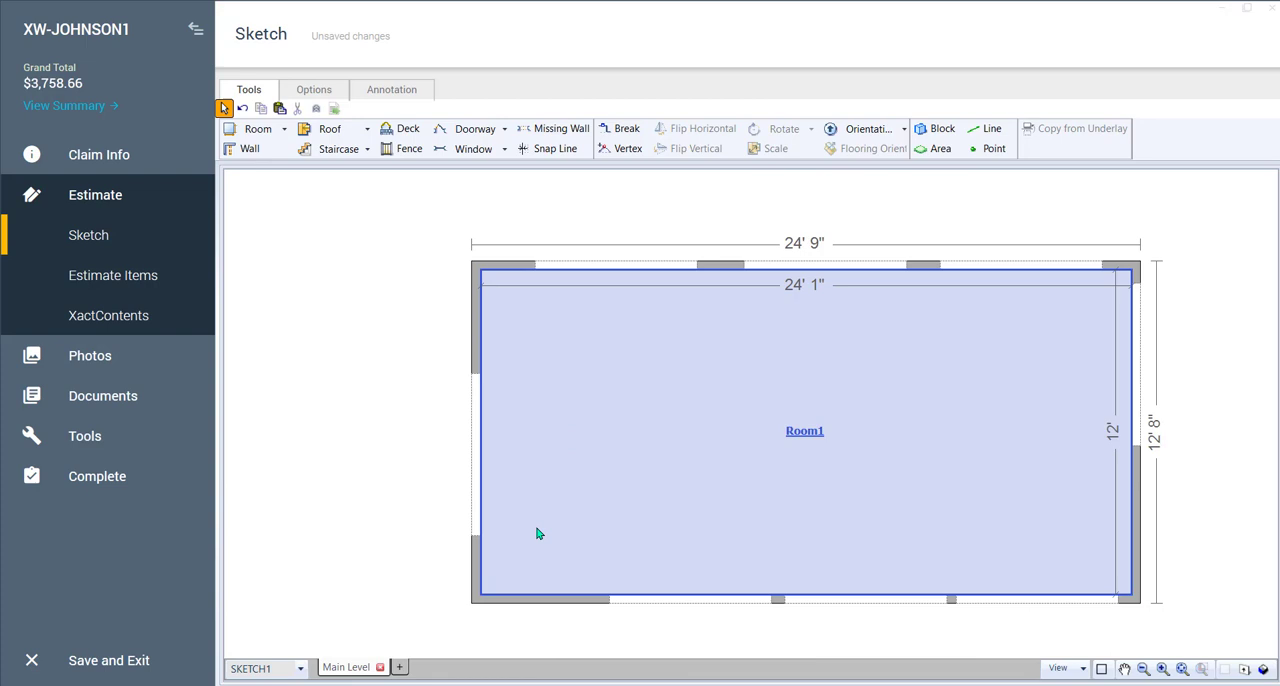
click(474, 149)
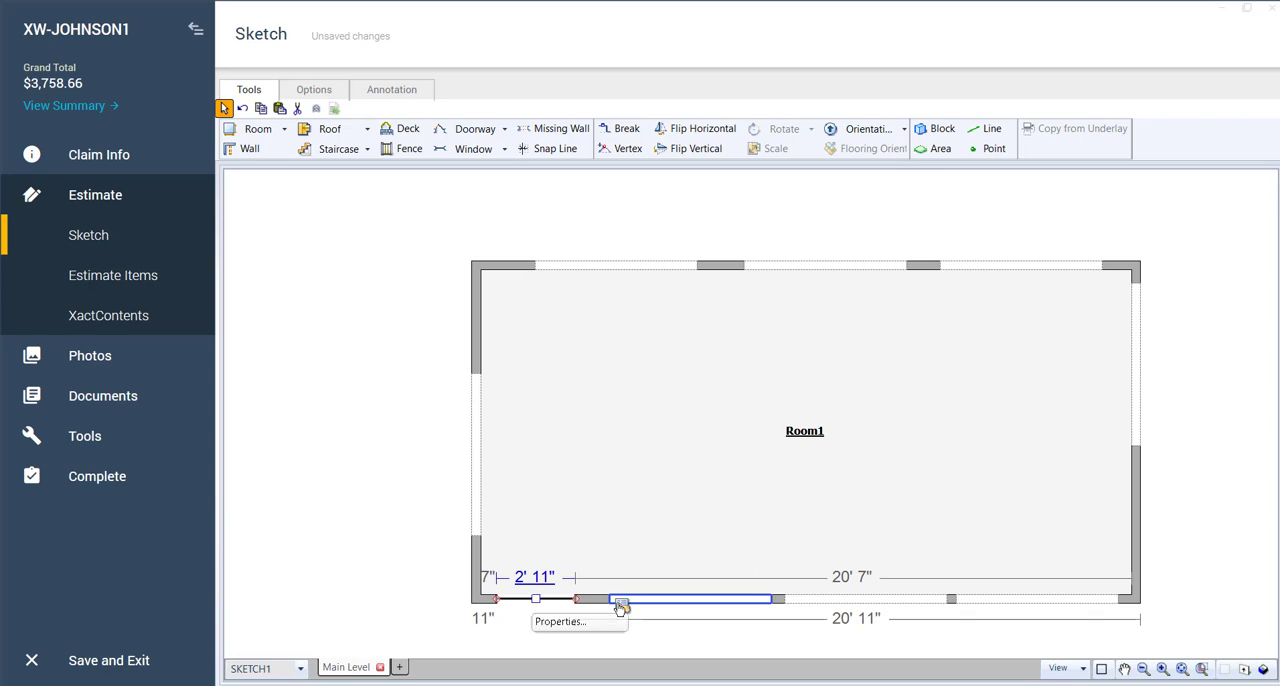
Open WINDOW3's Wall Opening Properties and bring up its Window Grid choices
click(564, 621)
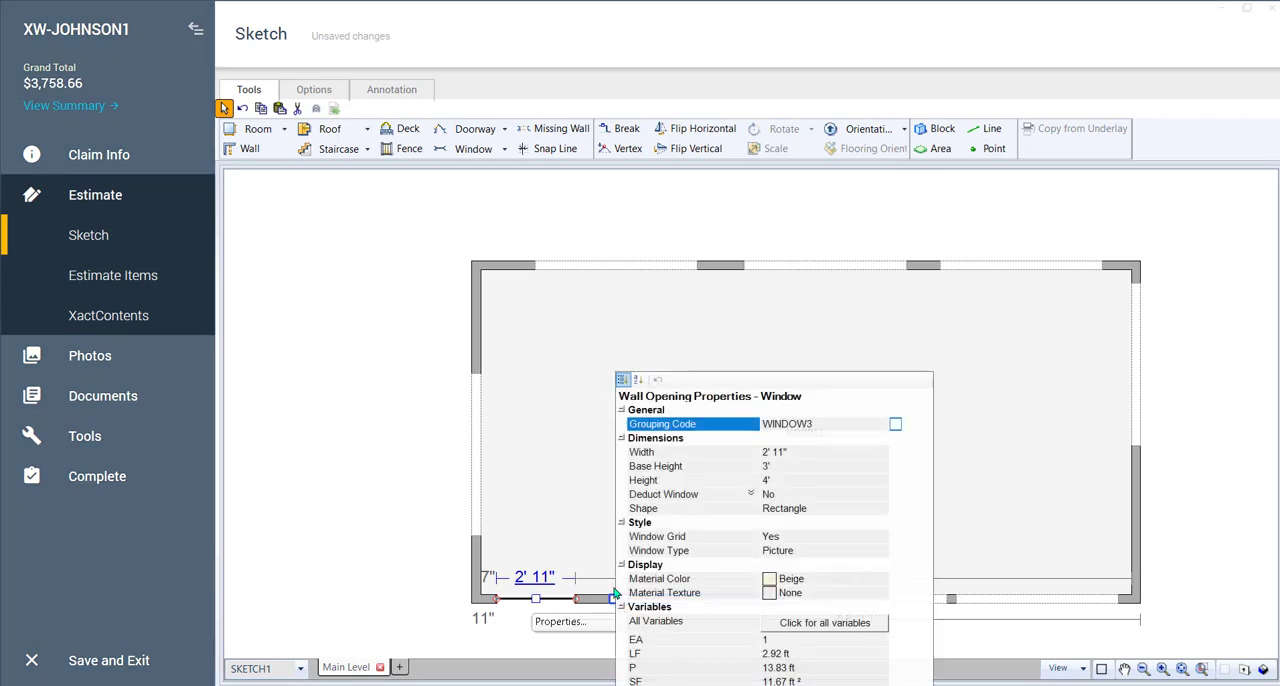
mouse_move(610, 588)
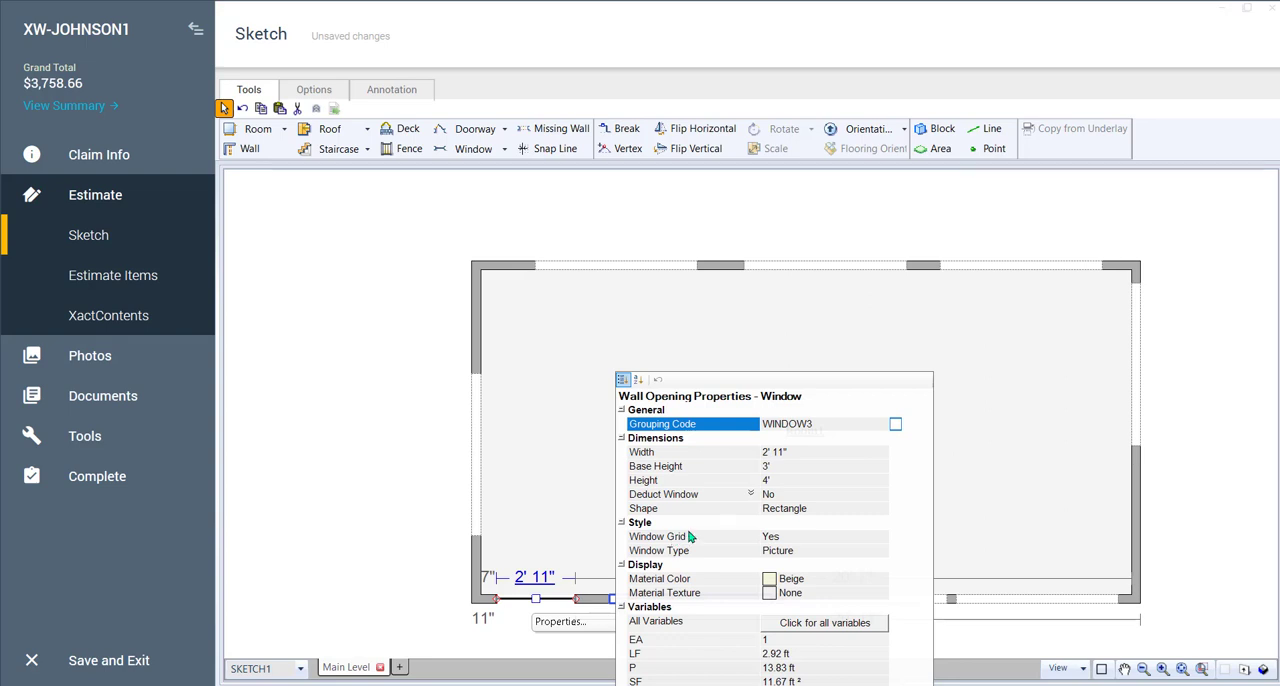
mouse_move(798, 543)
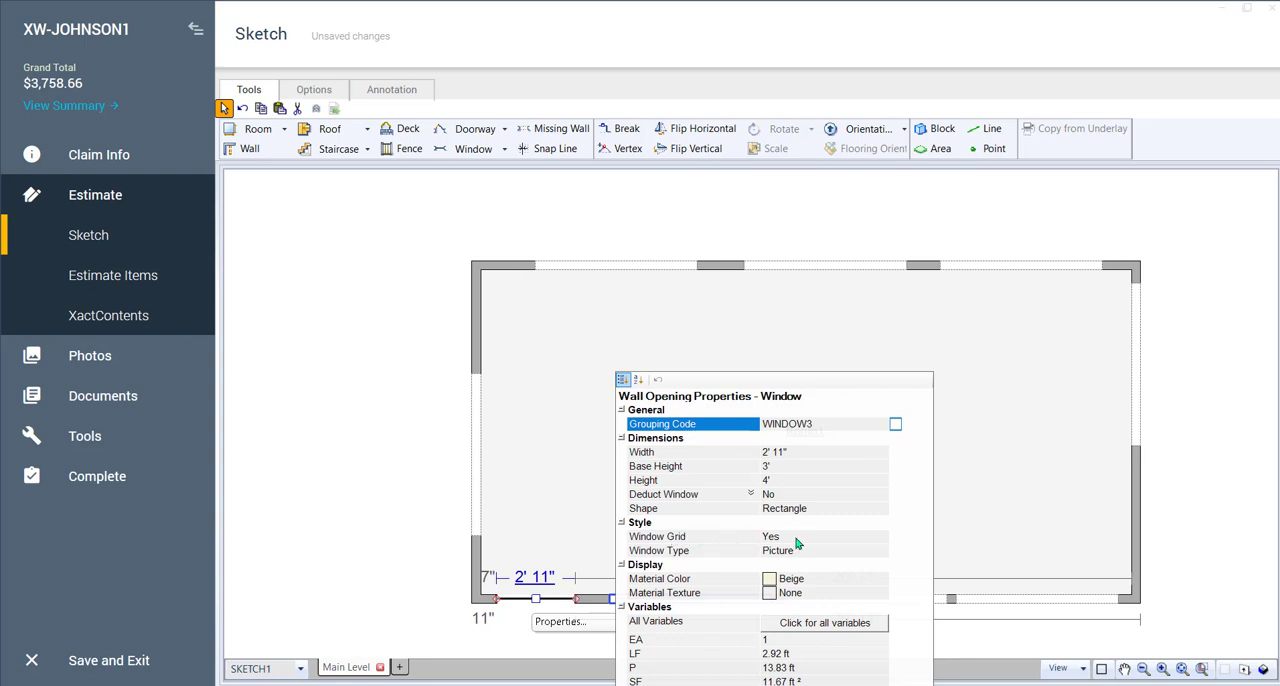
click(690, 536)
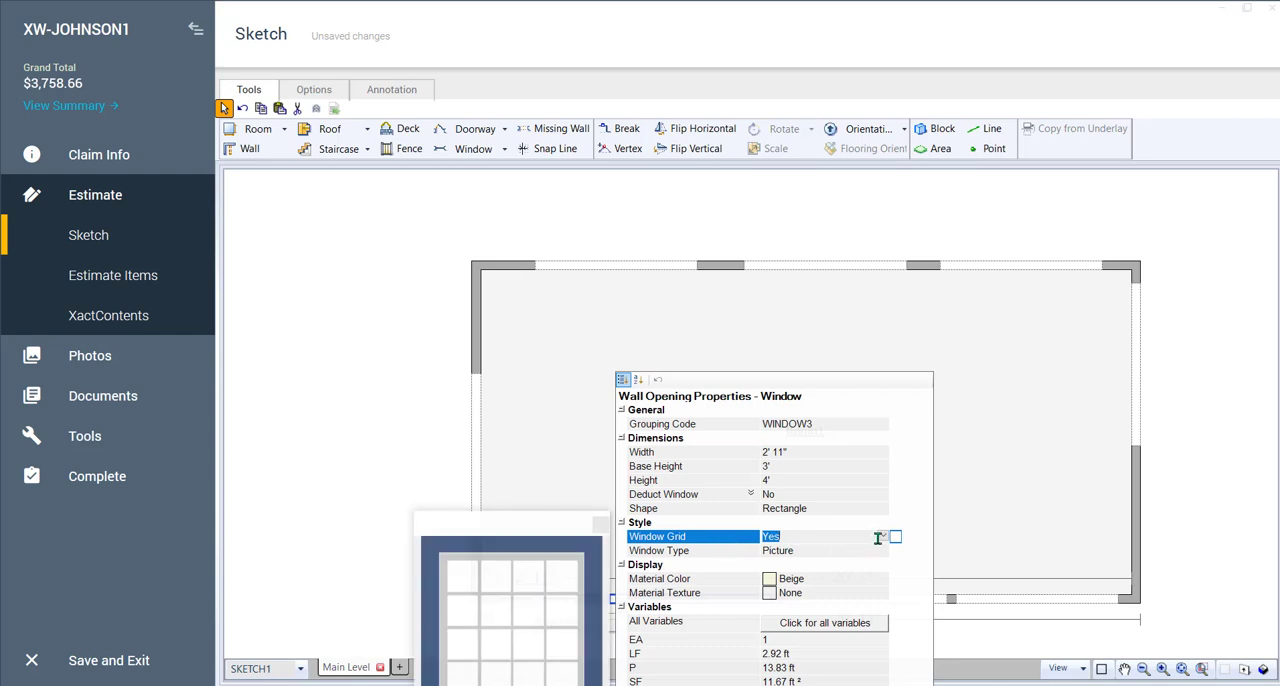
click(881, 537)
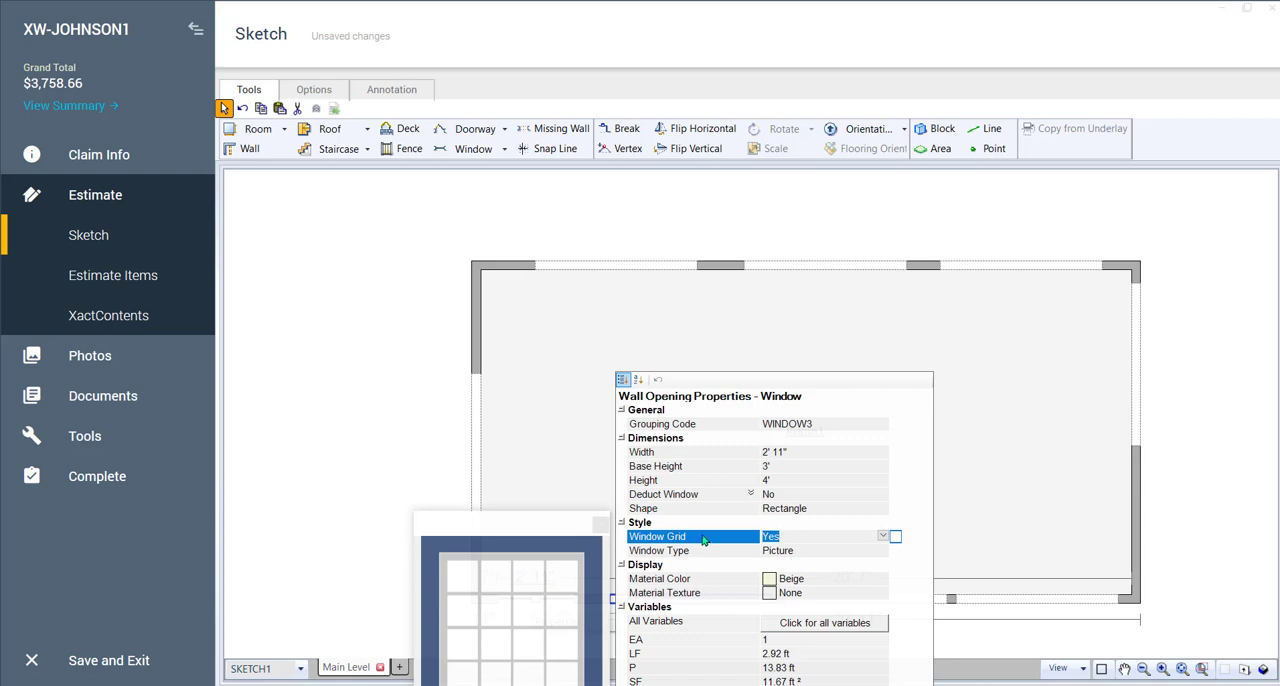
mouse_move(566, 526)
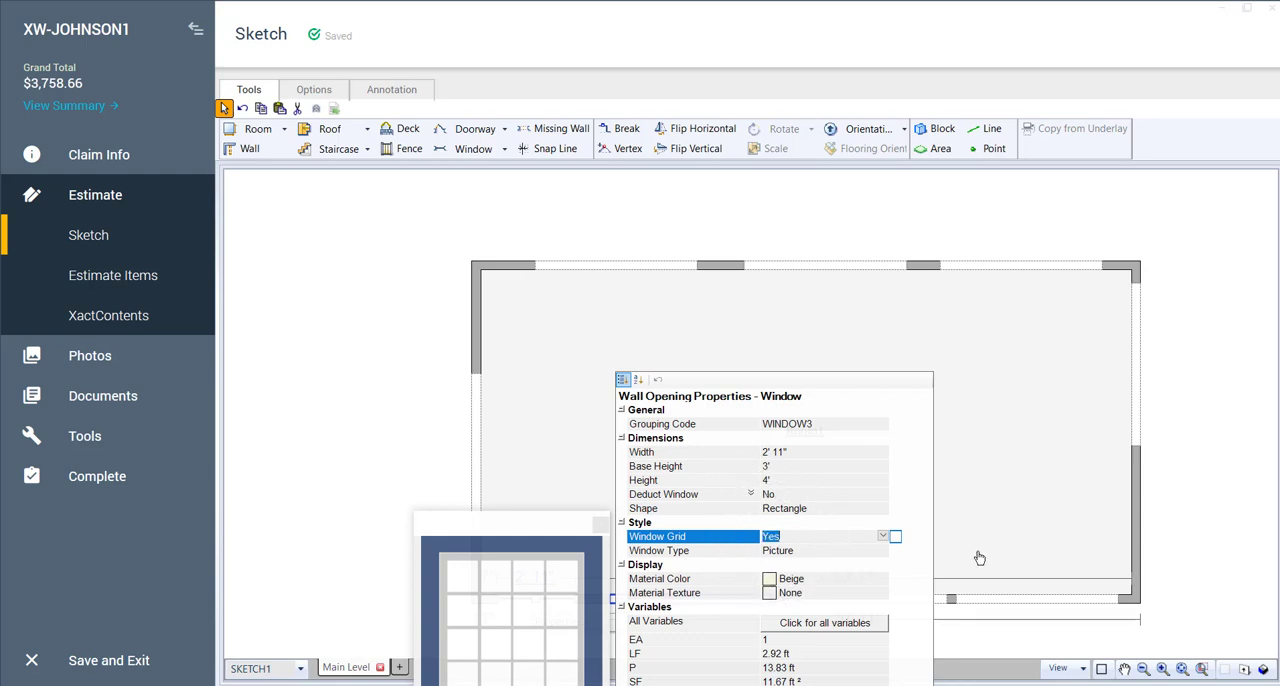
mouse_move(948, 551)
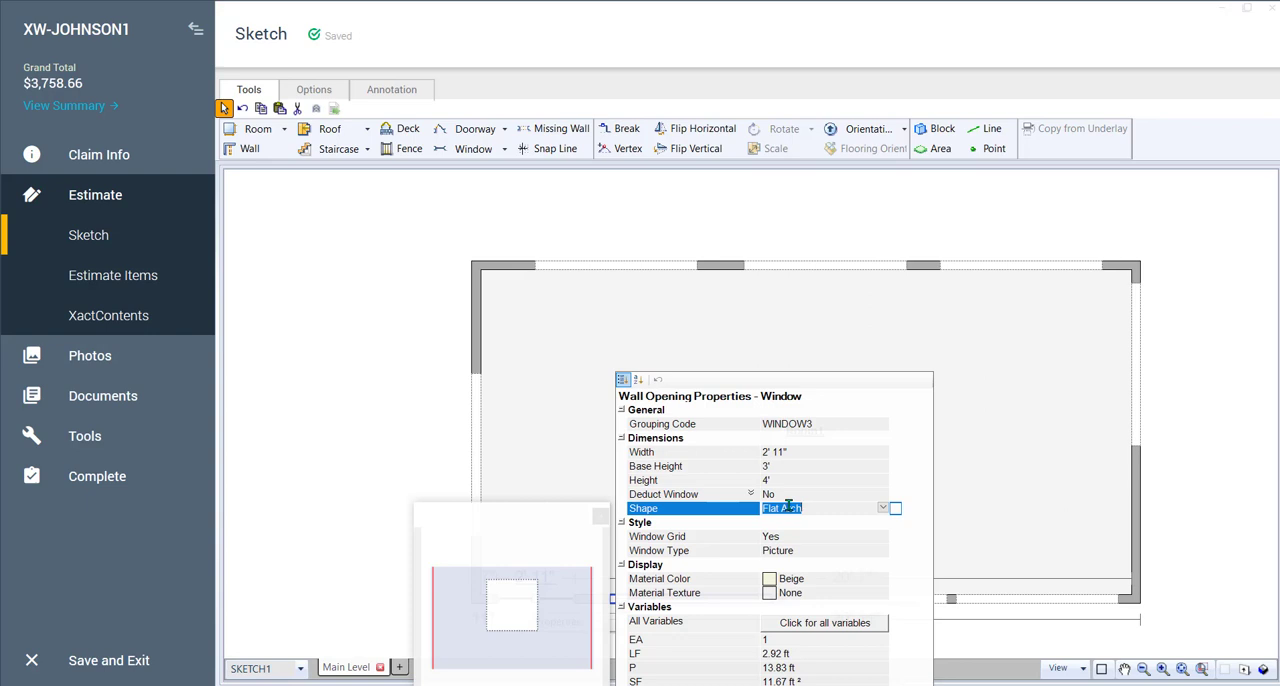
Open the bottom-left window's Shape choices to pick Round Arch
click(820, 508)
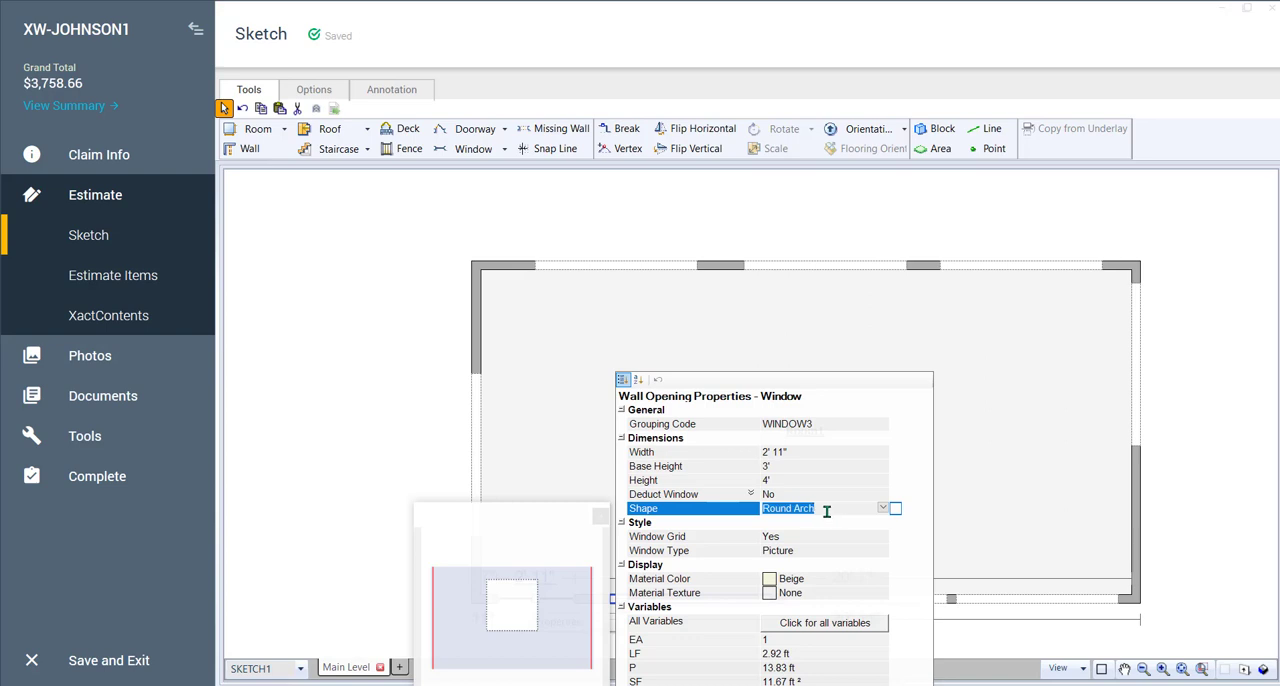
mouse_move(707, 497)
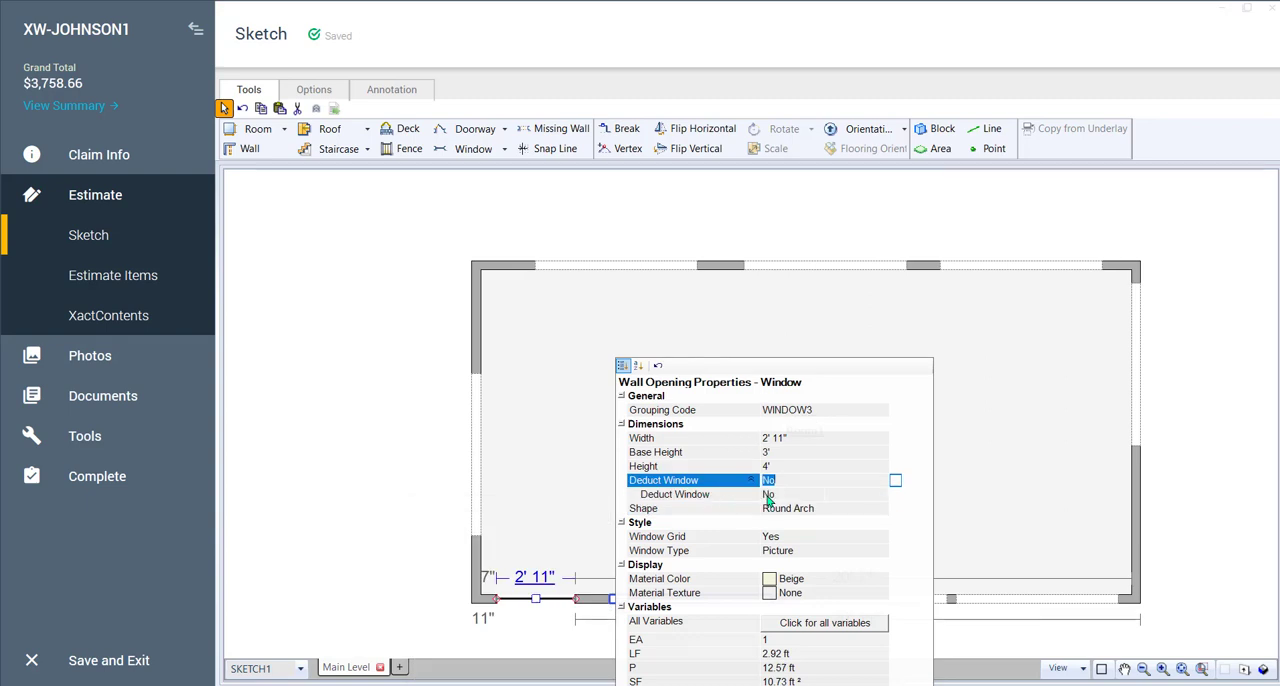
Set the 2'11" by 4' window's Deduct Window option to Yes
click(675, 494)
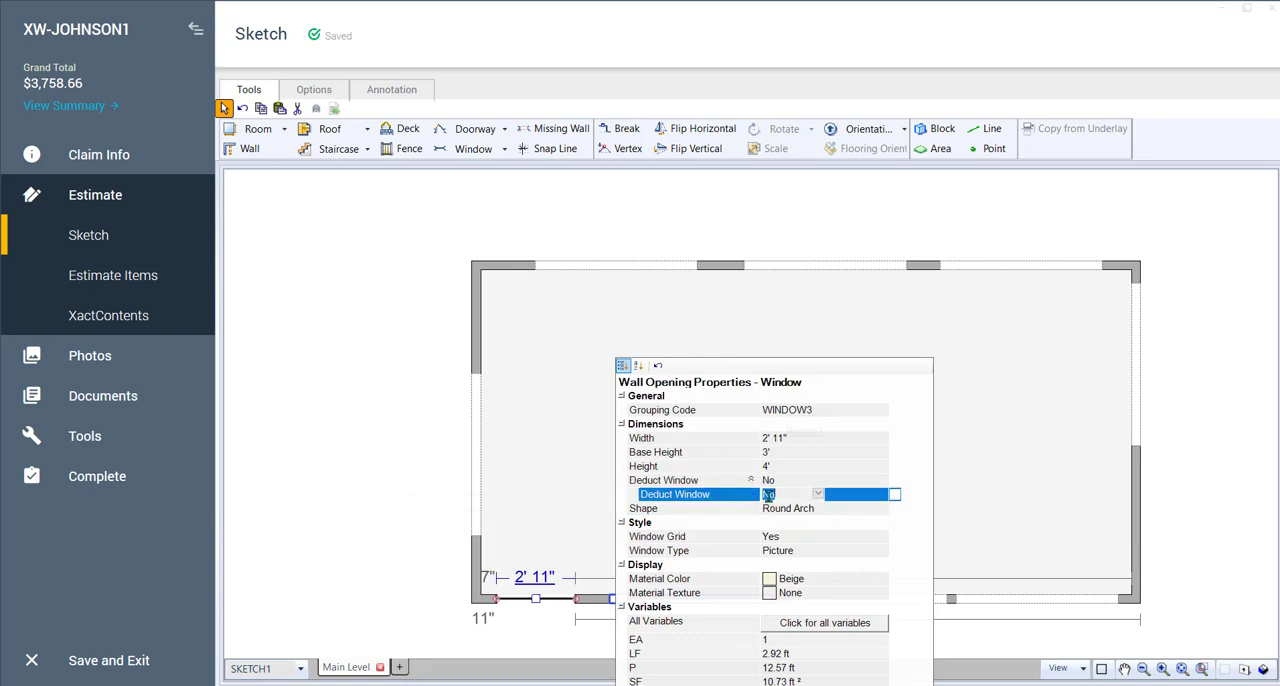
click(790, 494)
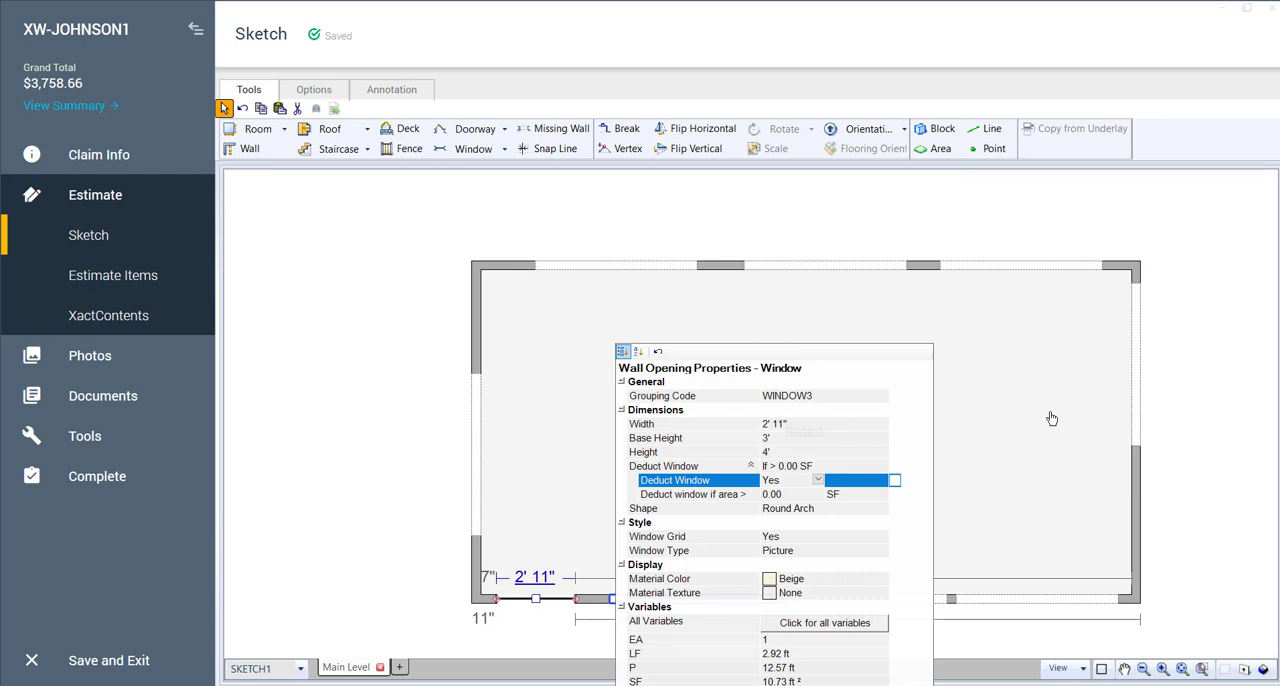
mouse_move(727, 551)
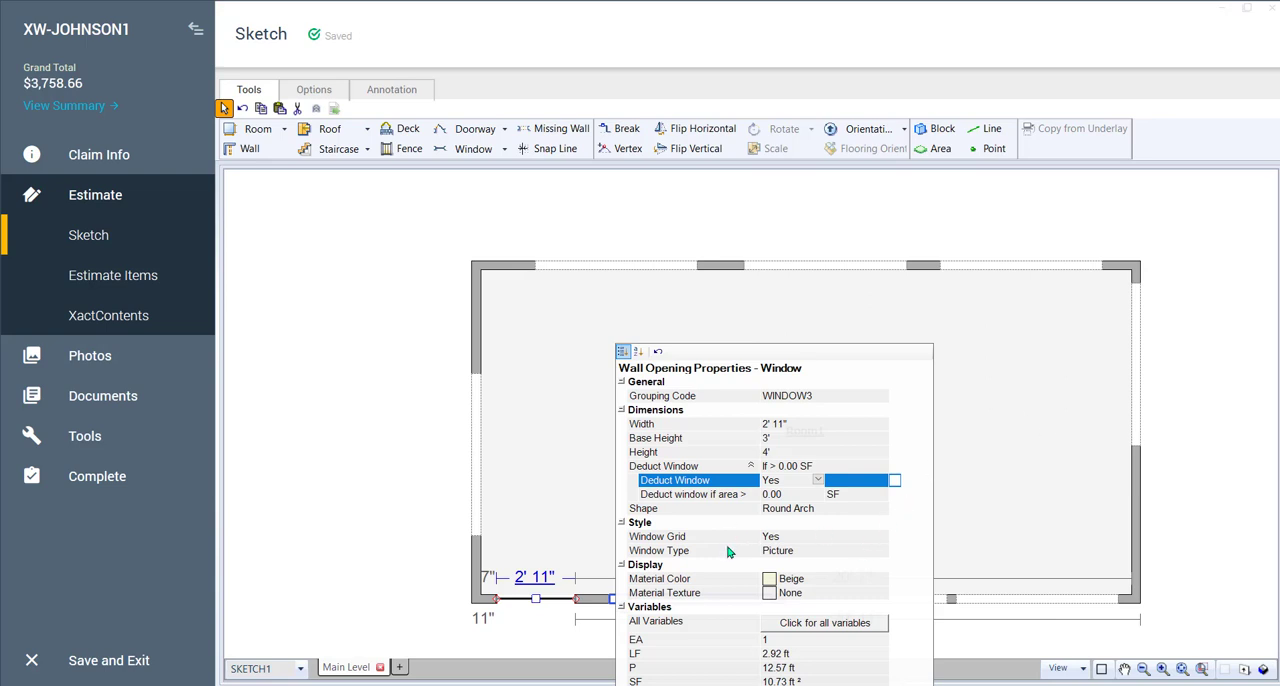
Bring up the Window Type choices to change Picture to Casement
click(658, 550)
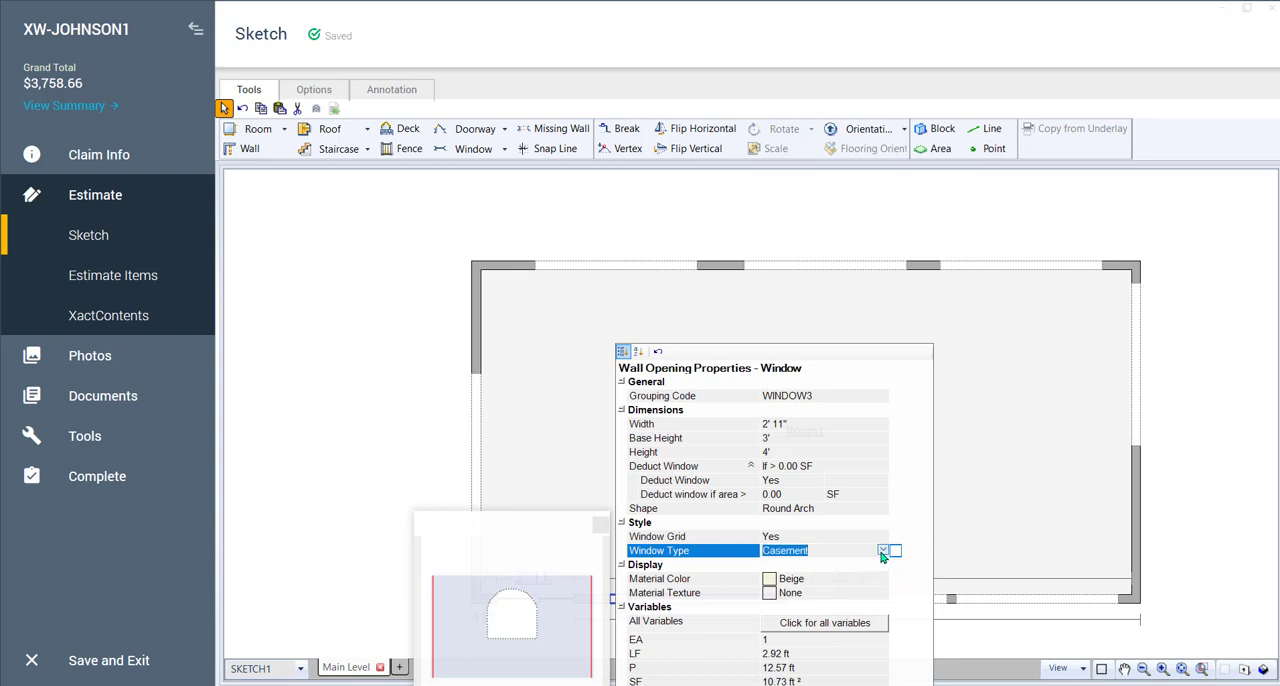
click(883, 550)
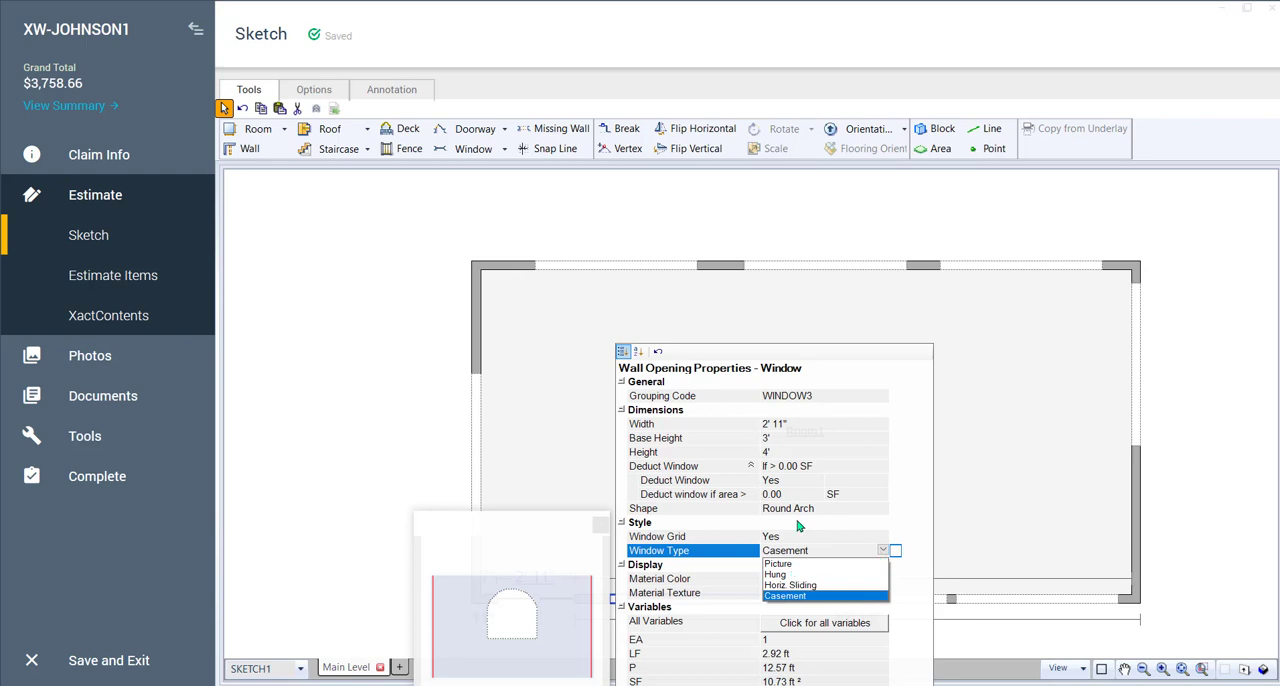
mouse_move(783, 513)
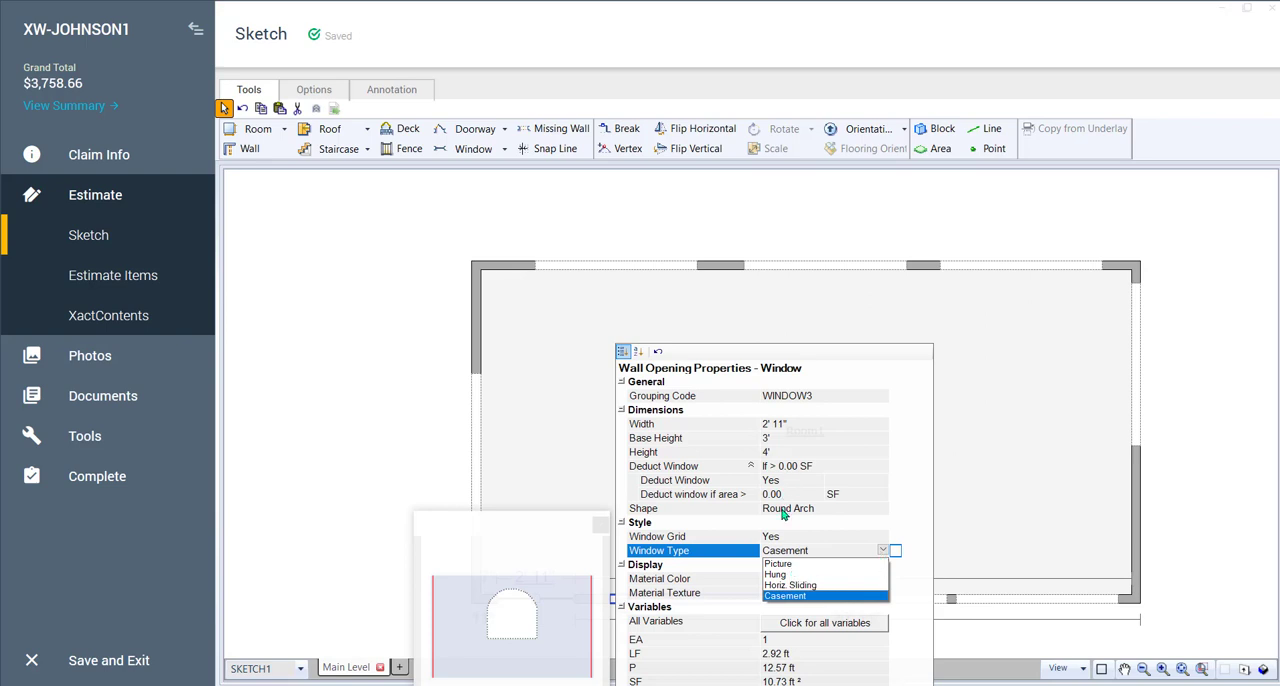
mouse_move(765, 528)
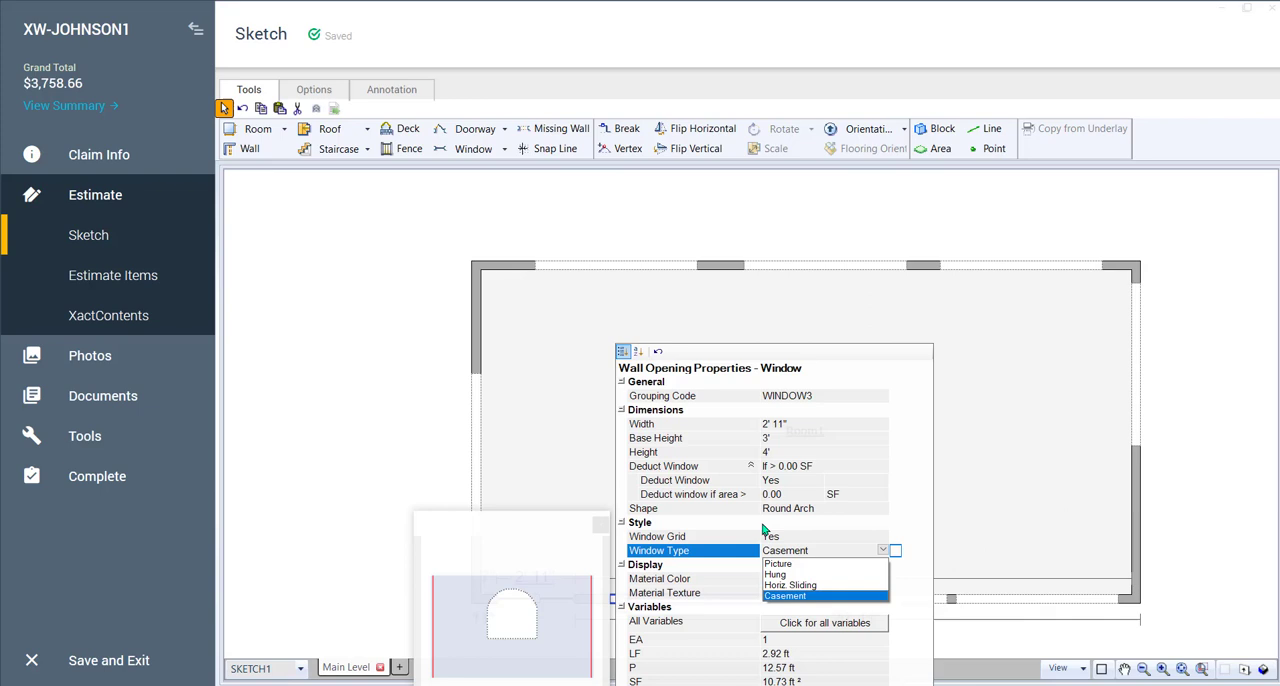
mouse_move(1187, 417)
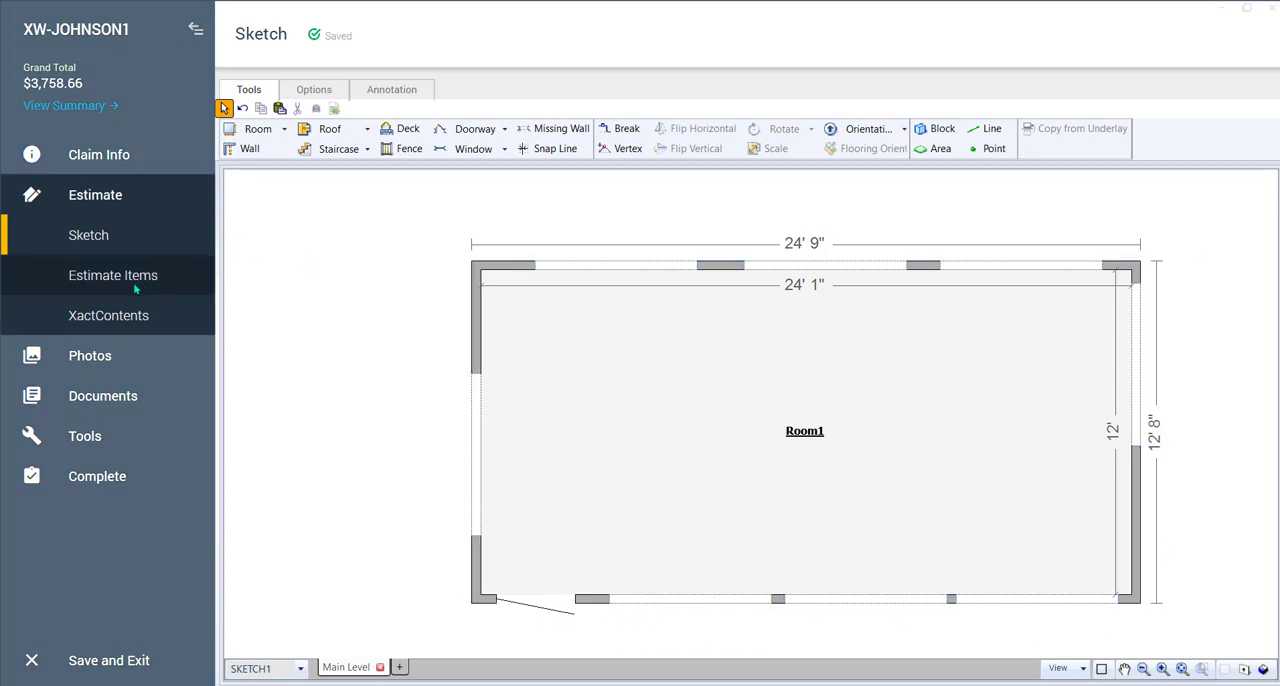
Open Estimate Items and display the Master Bedroom's line items
click(113, 275)
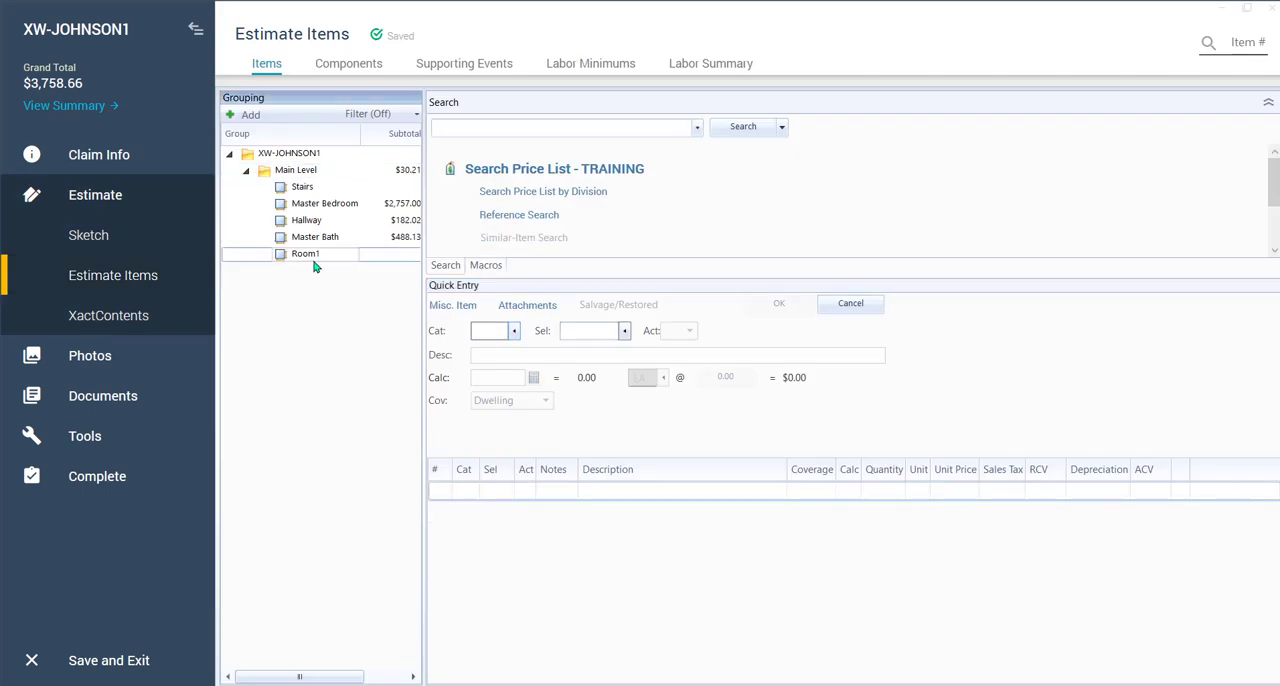
mouse_move(314, 262)
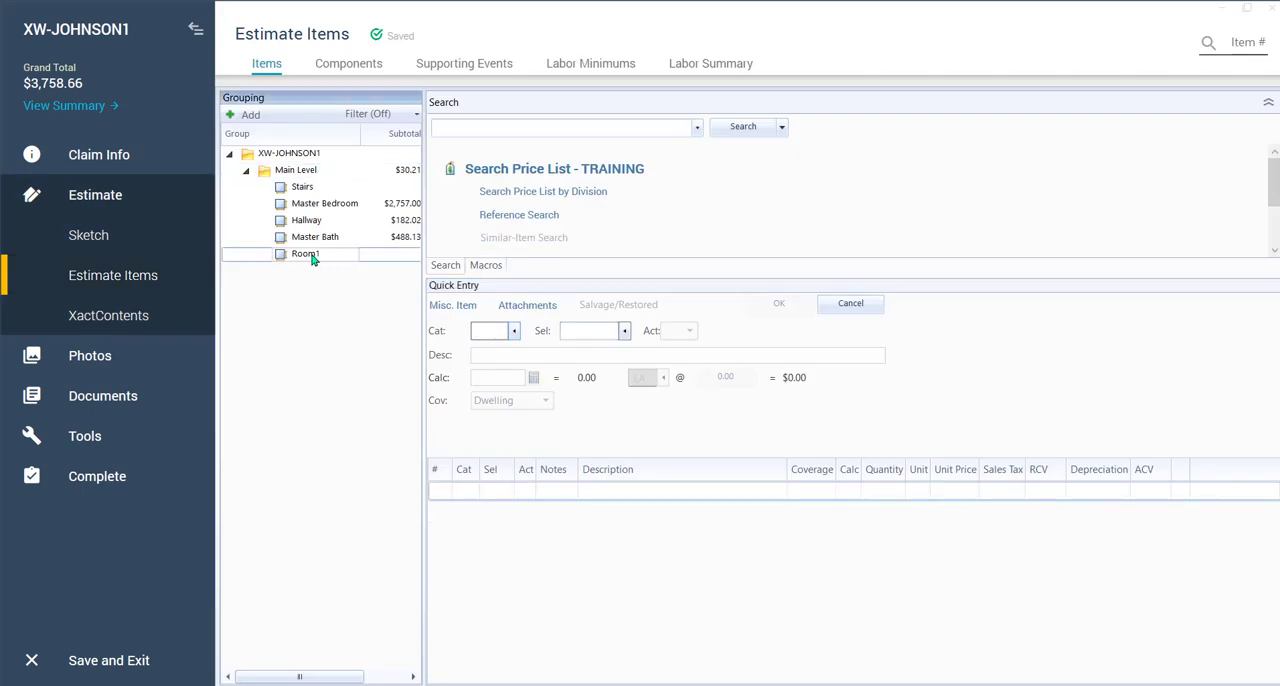
click(324, 203)
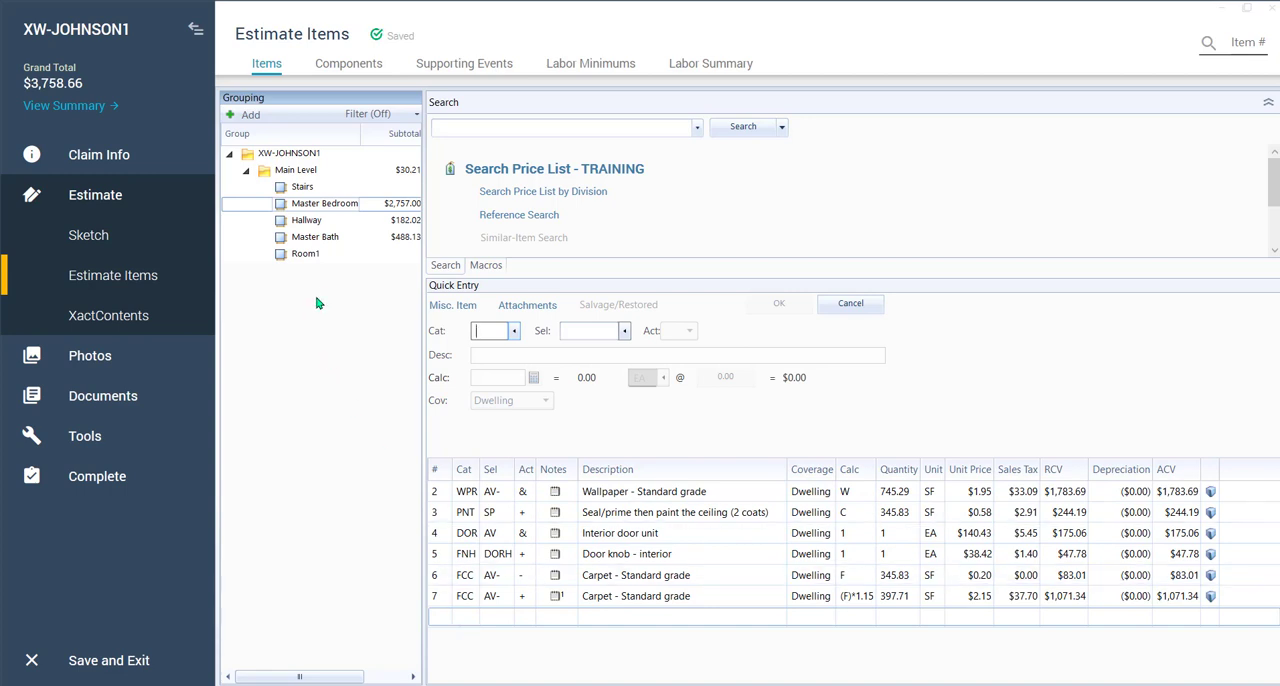
mouse_move(337, 356)
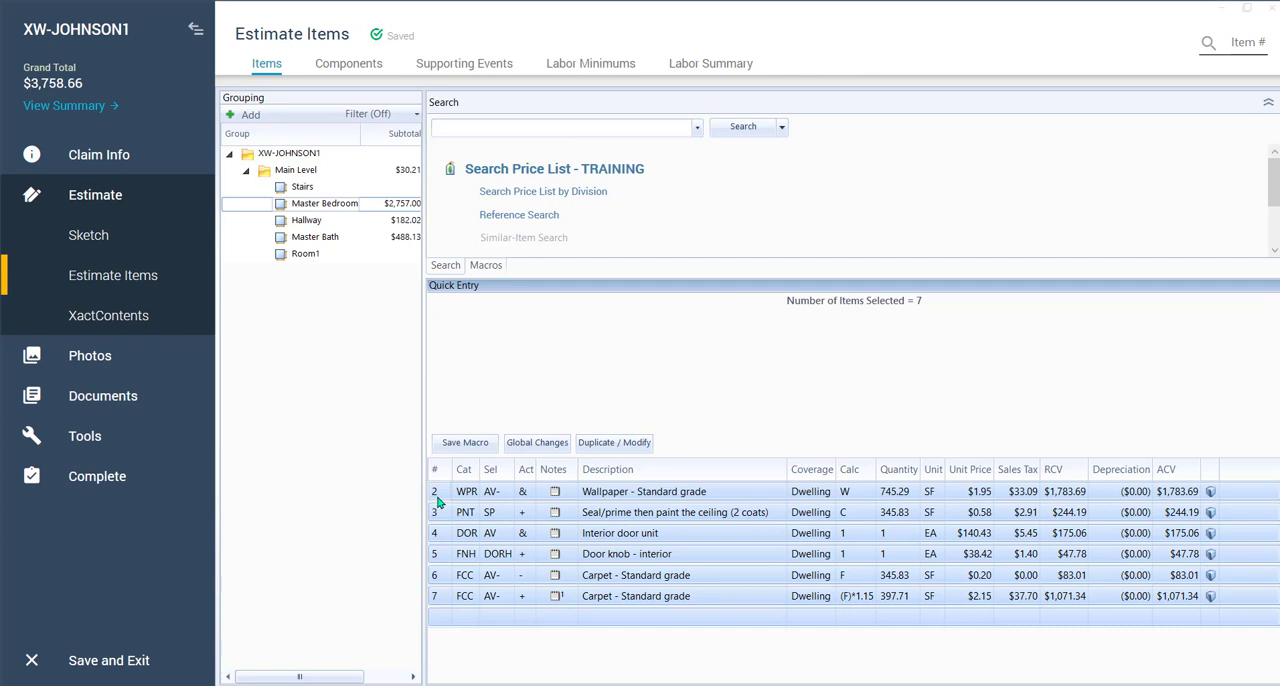
mouse_move(437, 382)
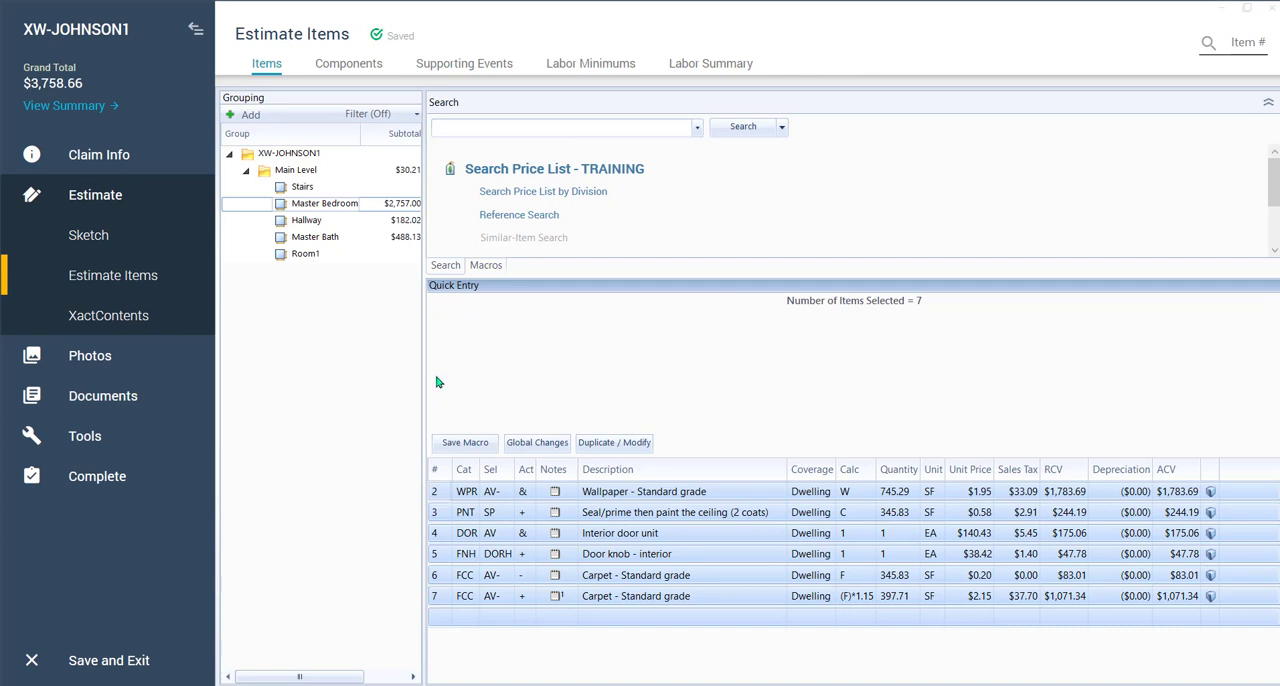
Select Room1 in the grouping tree to receive the copied line items
click(305, 253)
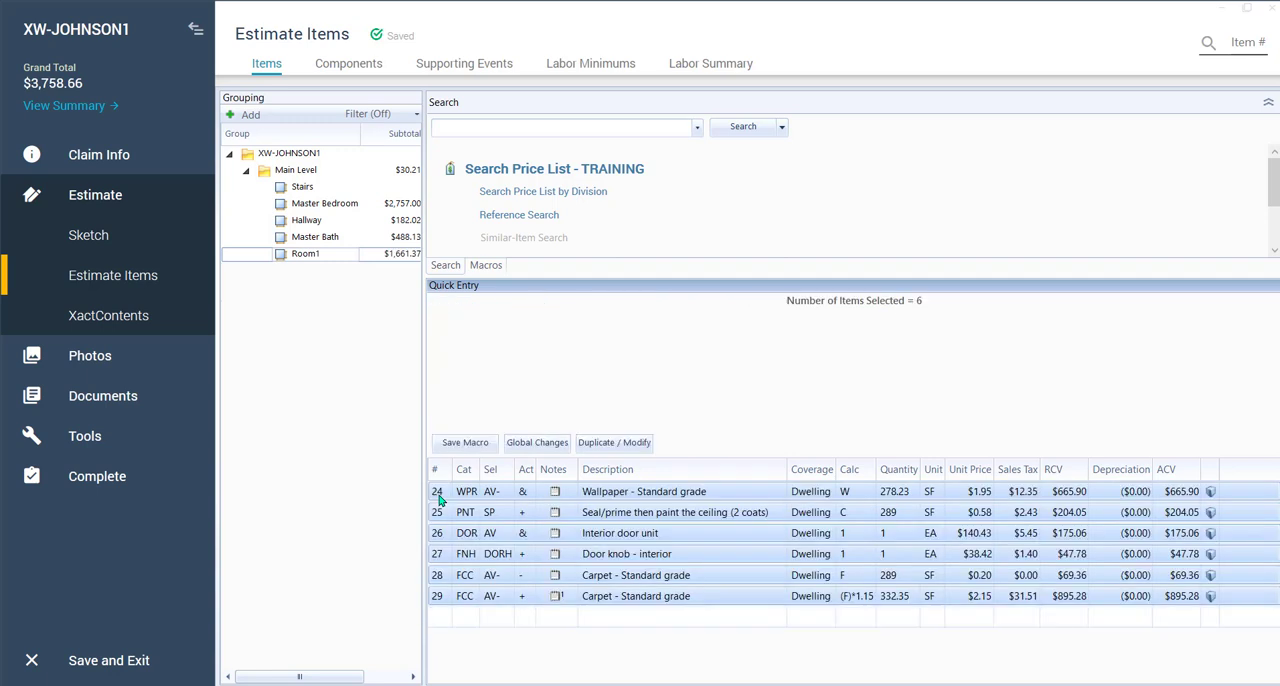
mouse_move(834, 494)
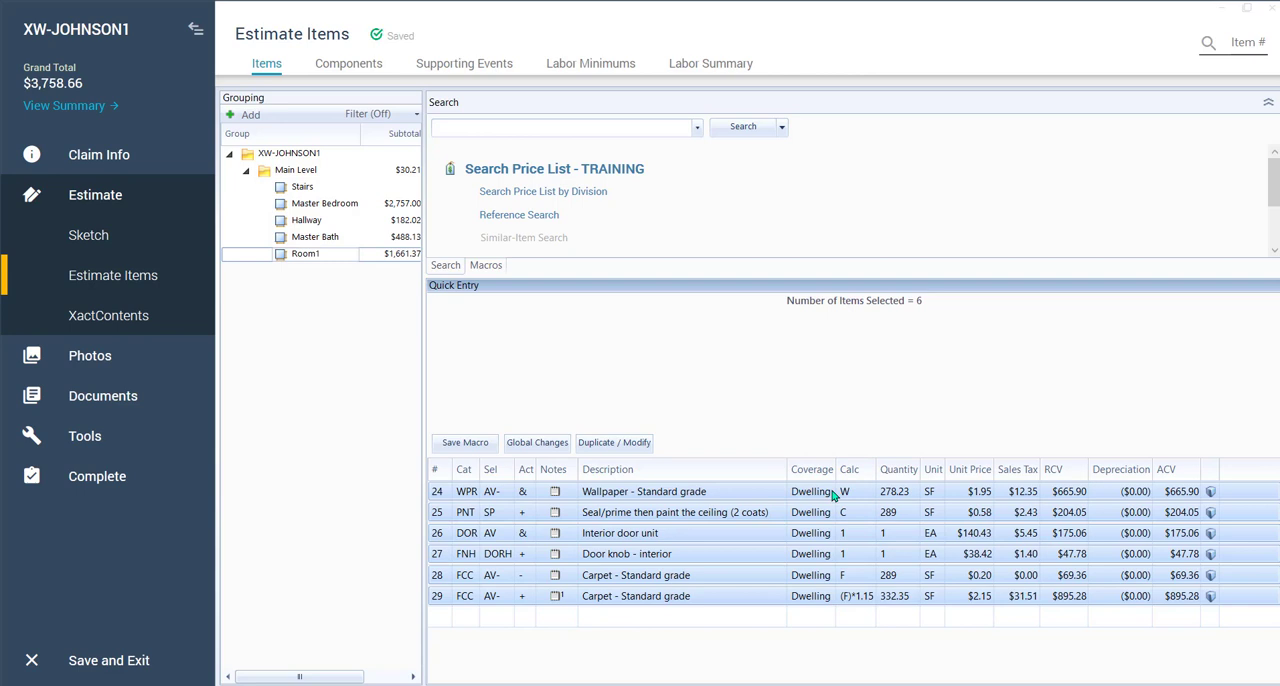
mouse_move(836, 524)
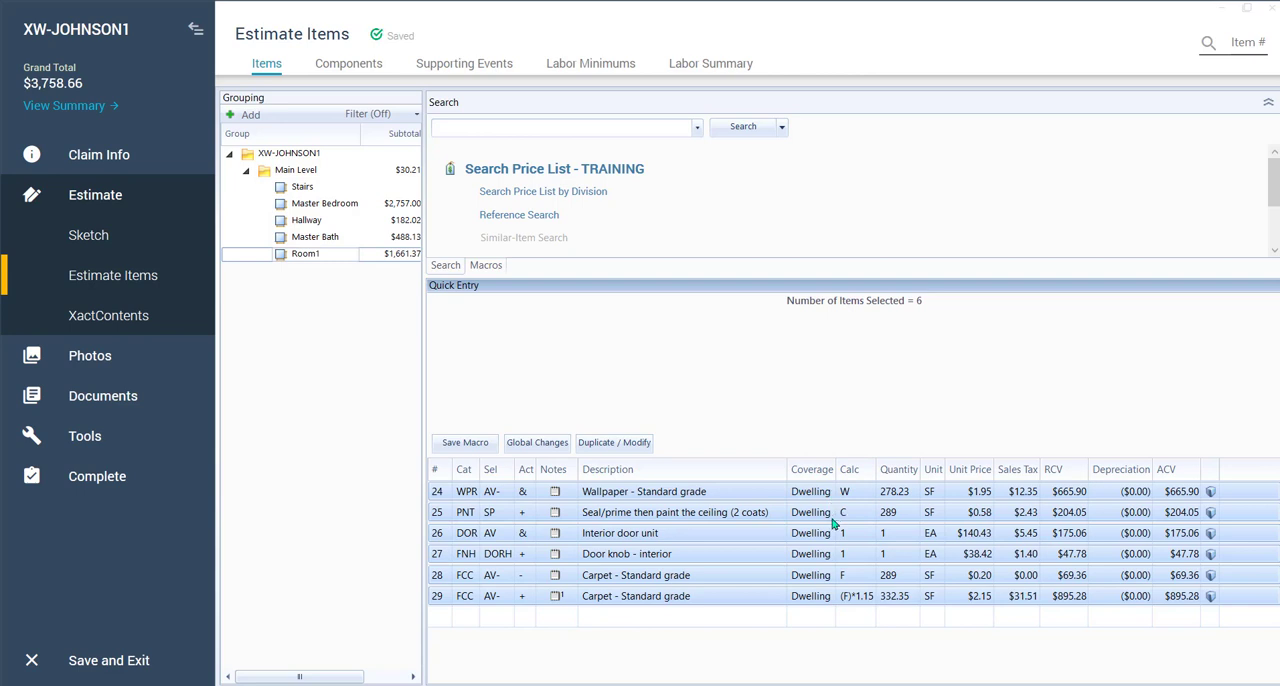
mouse_move(855, 536)
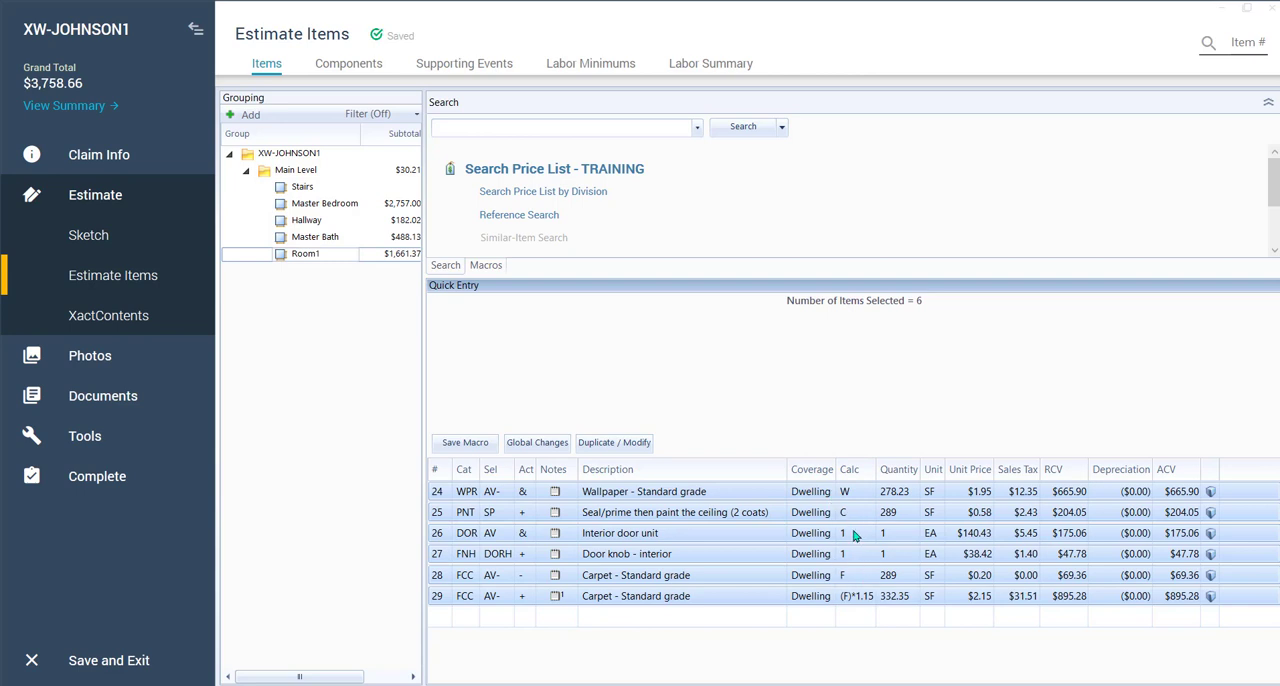
mouse_move(387, 305)
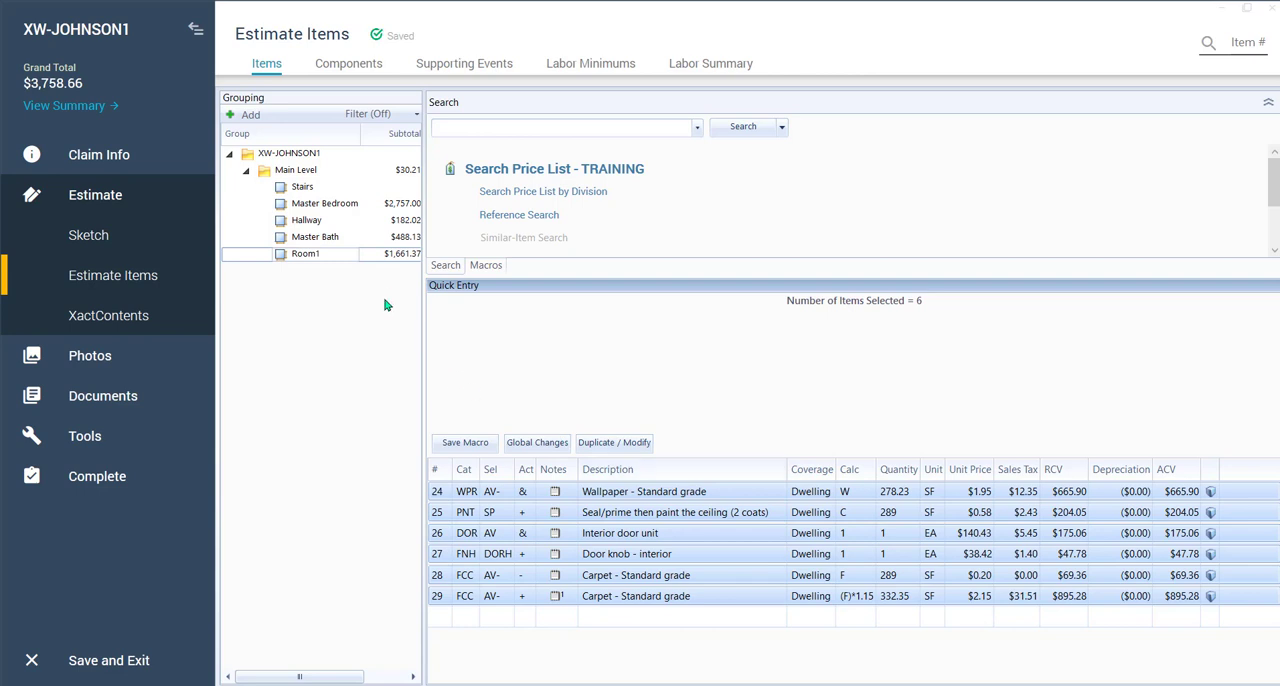
mouse_move(465, 509)
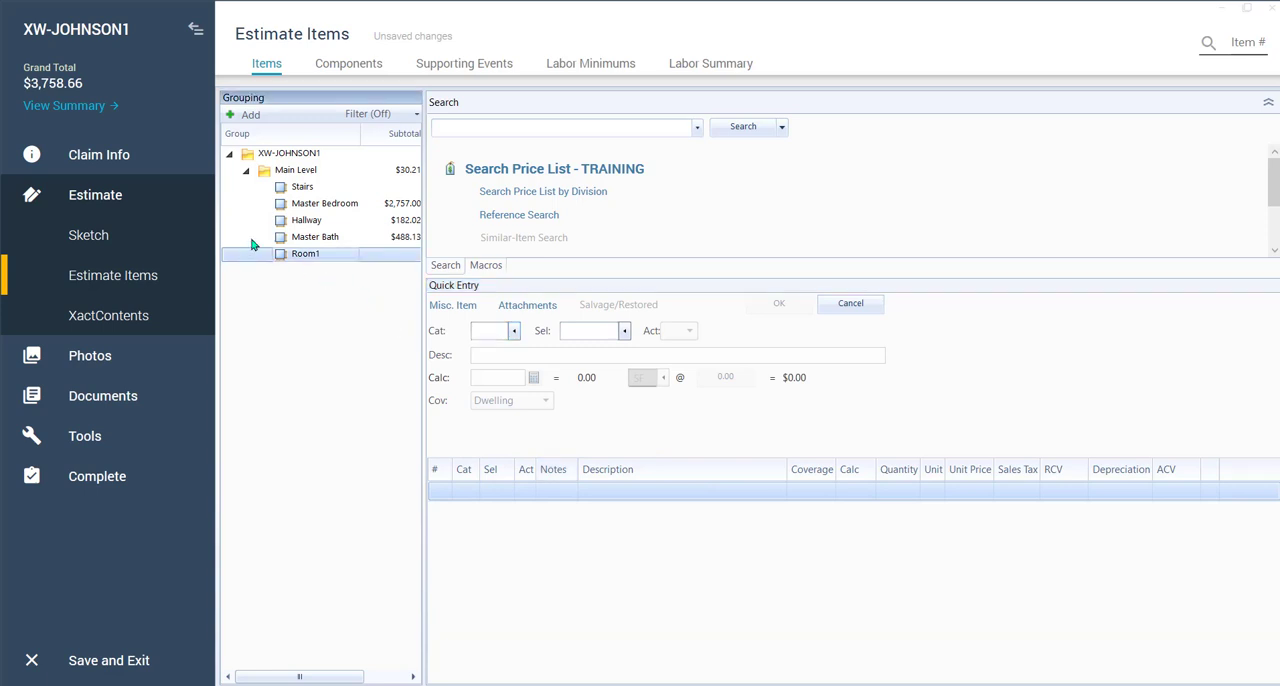
Return to the Master Bedroom line items and add a carpet line to the selection
click(324, 203)
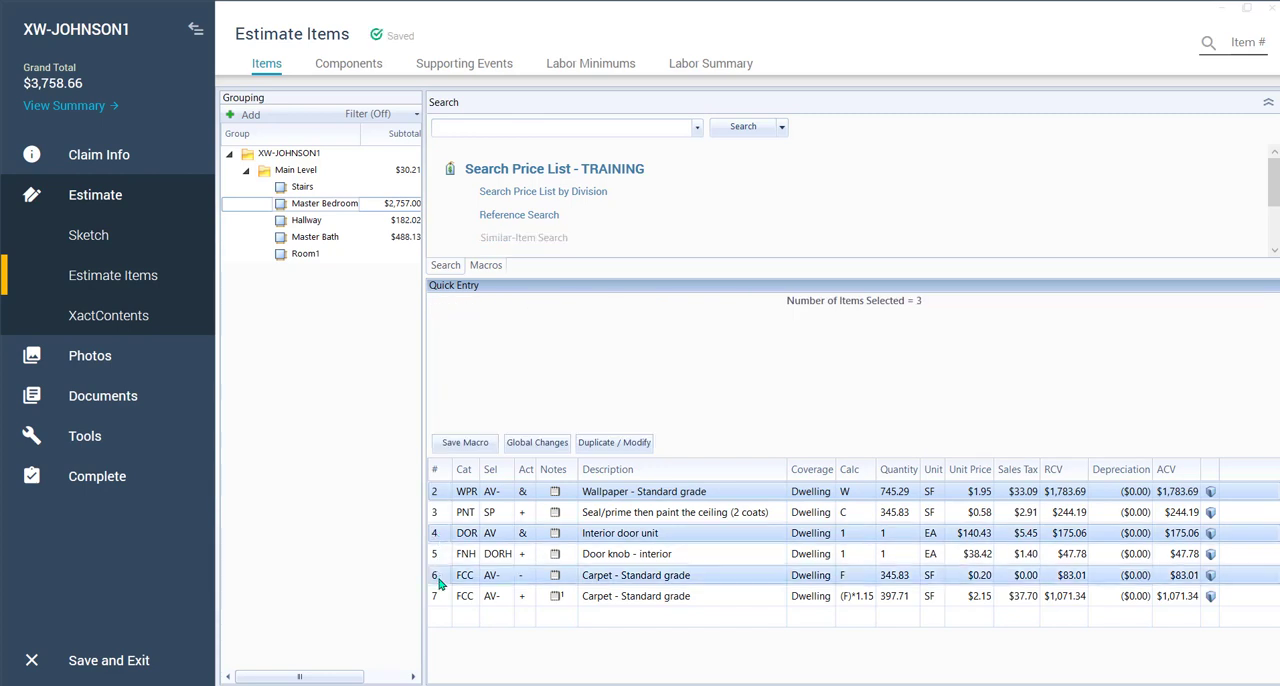
click(434, 595)
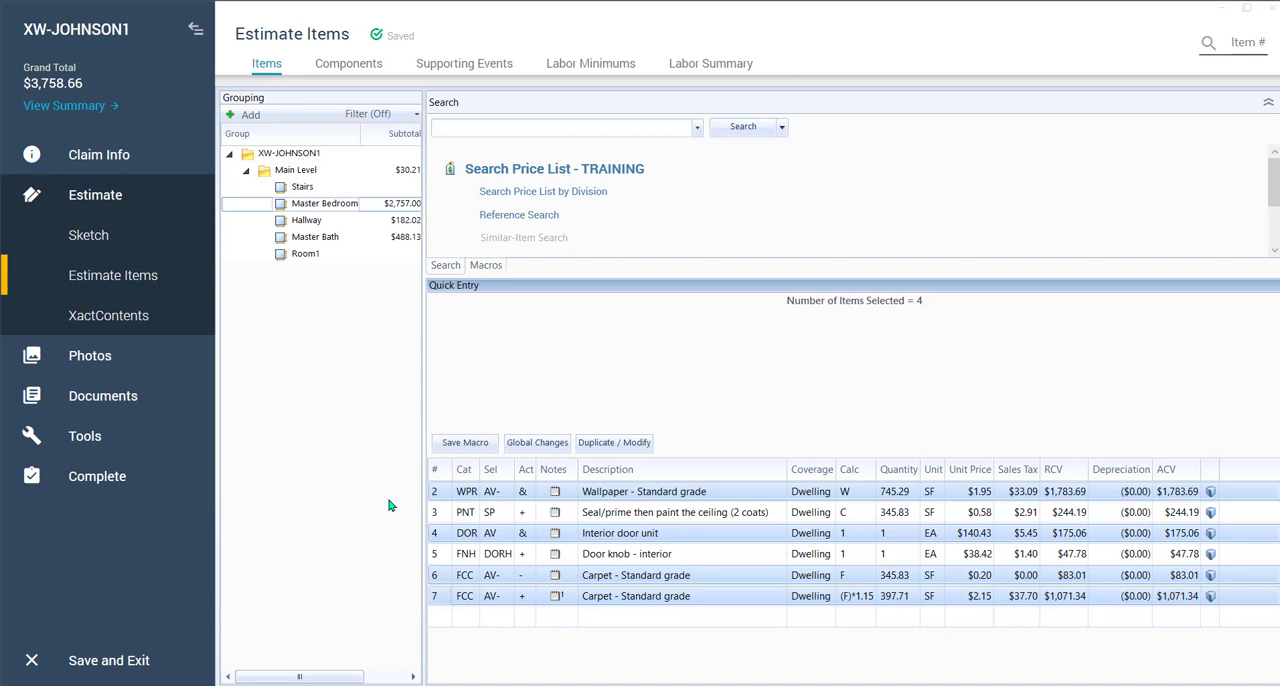
mouse_move(409, 495)
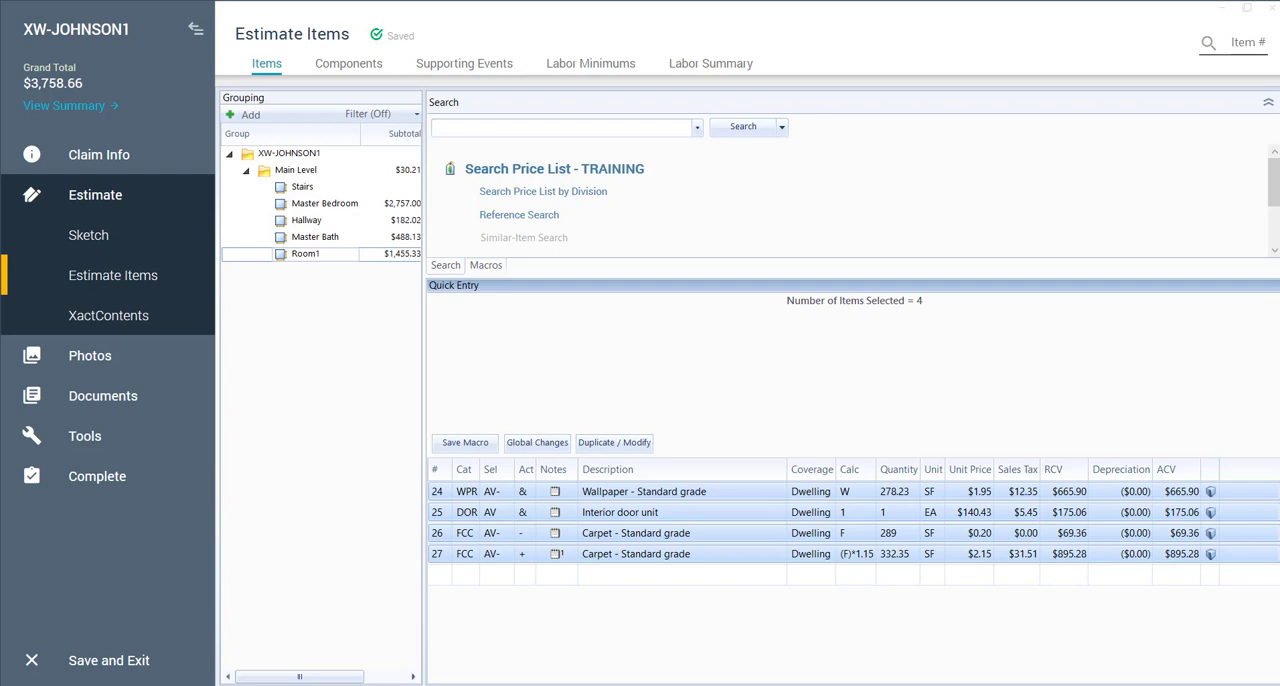
Switch to a different, empty estimate on its Sketch page with a $0.00 total
click(88, 235)
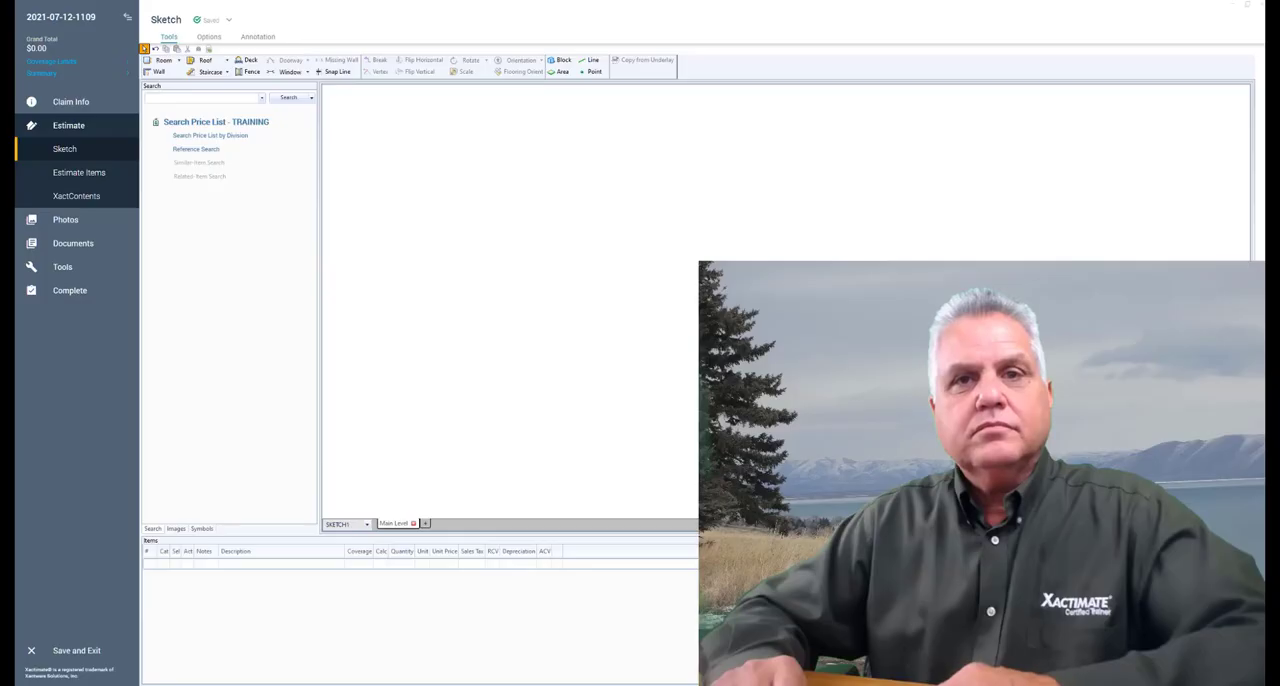